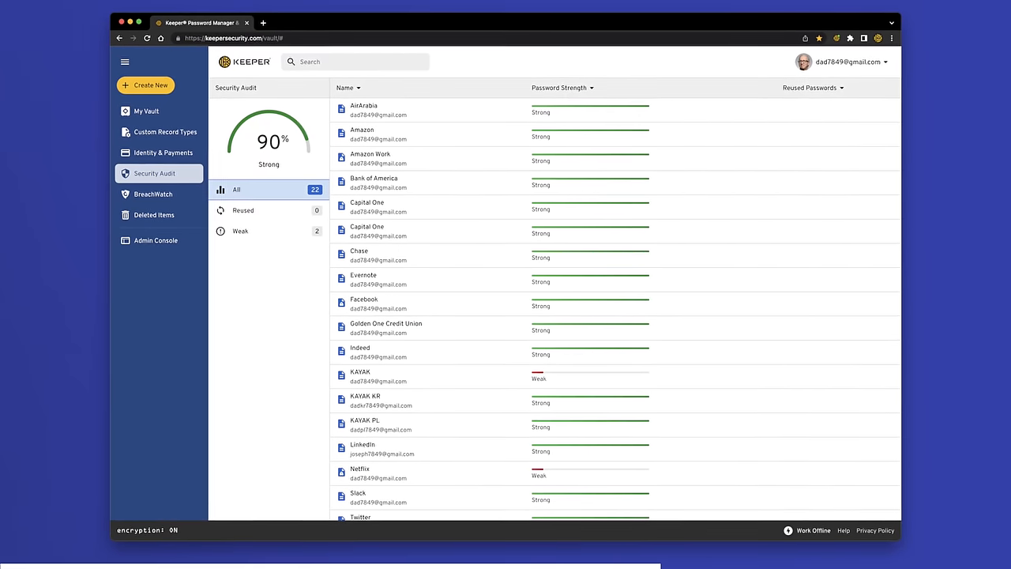
View the saved Amazon Visa card and its billing details under Identity & Payments
left_click(164, 151)
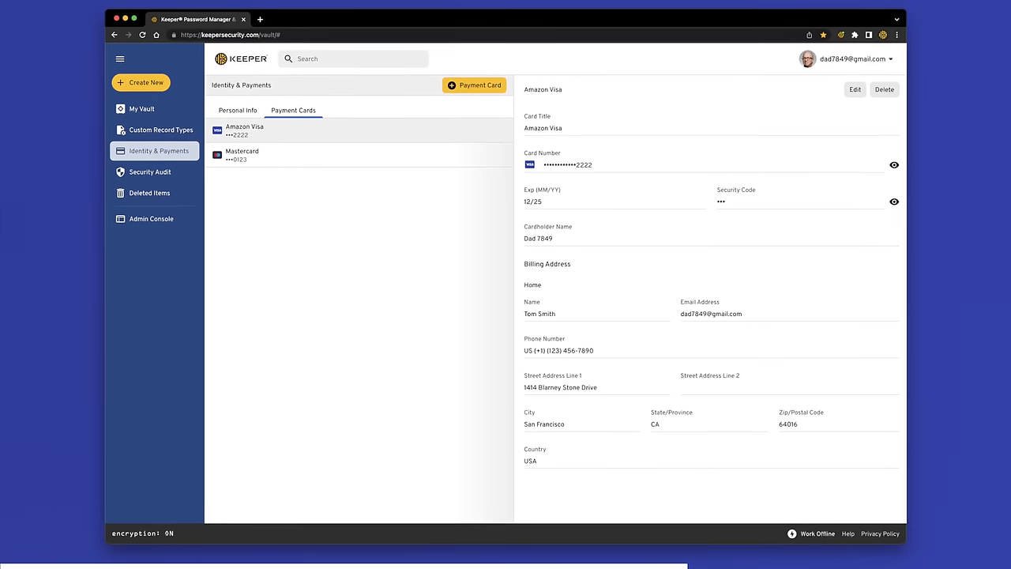
left_click(237, 110)
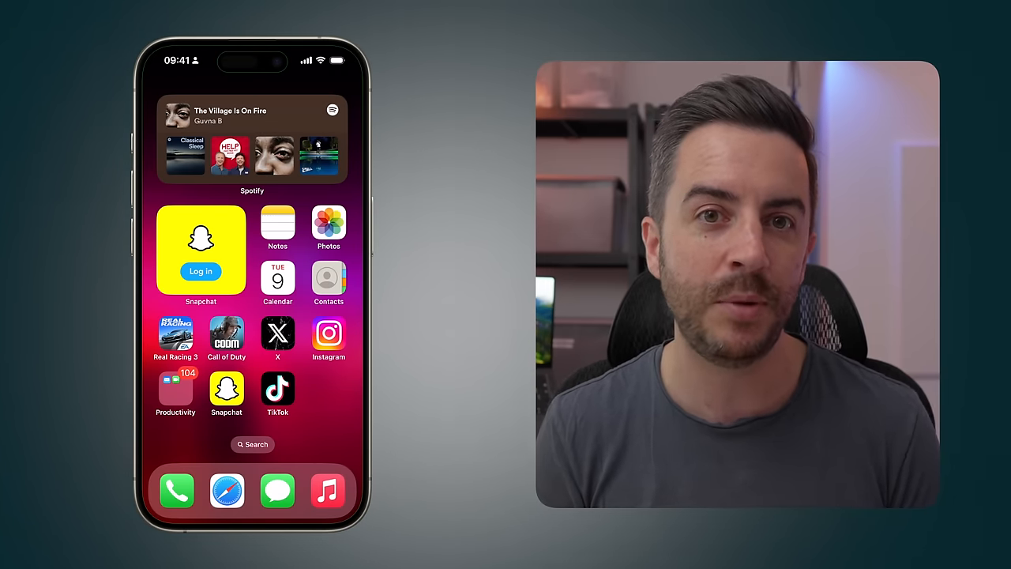
Open the Productivity folder showing Mail and FaceTime
left_click(176, 392)
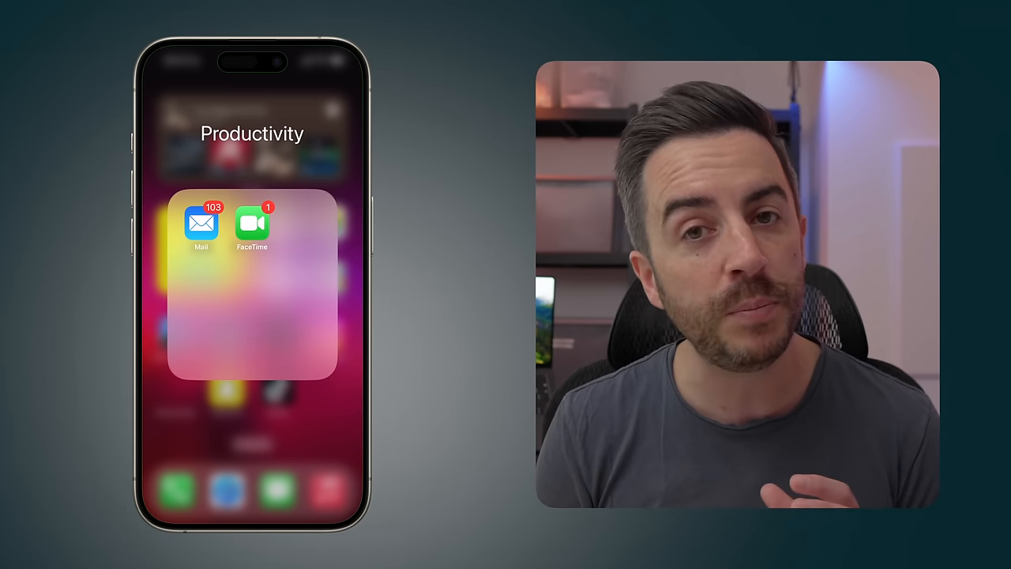
left_click(253, 434)
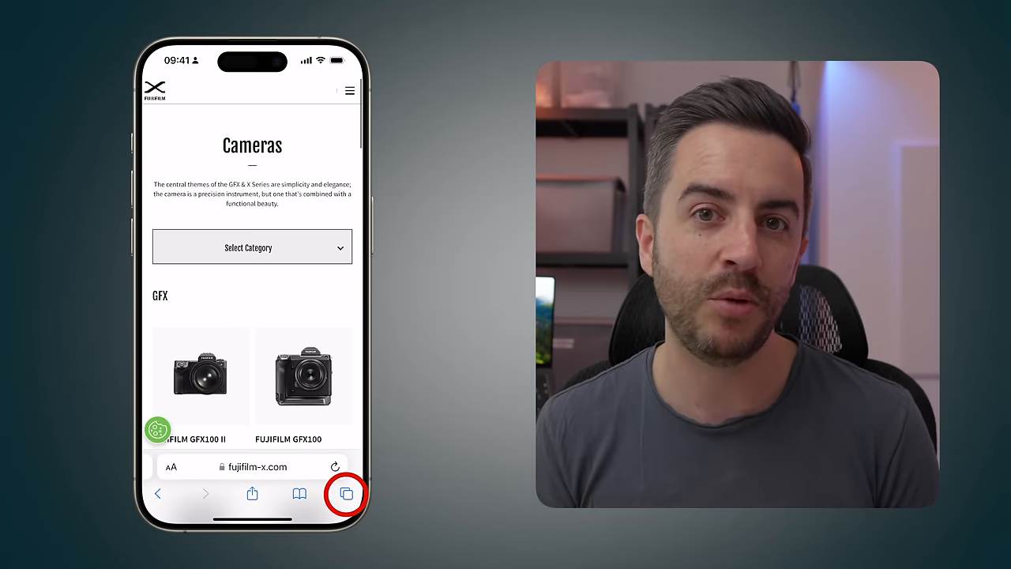
Show the overview of all 12 open Safari tabs
left_click(344, 493)
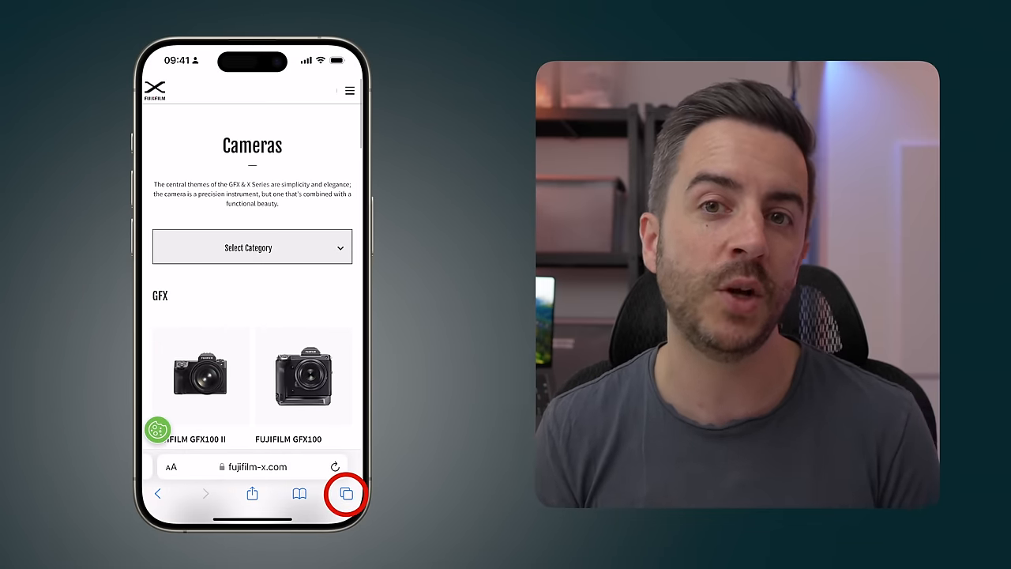
left_click(344, 493)
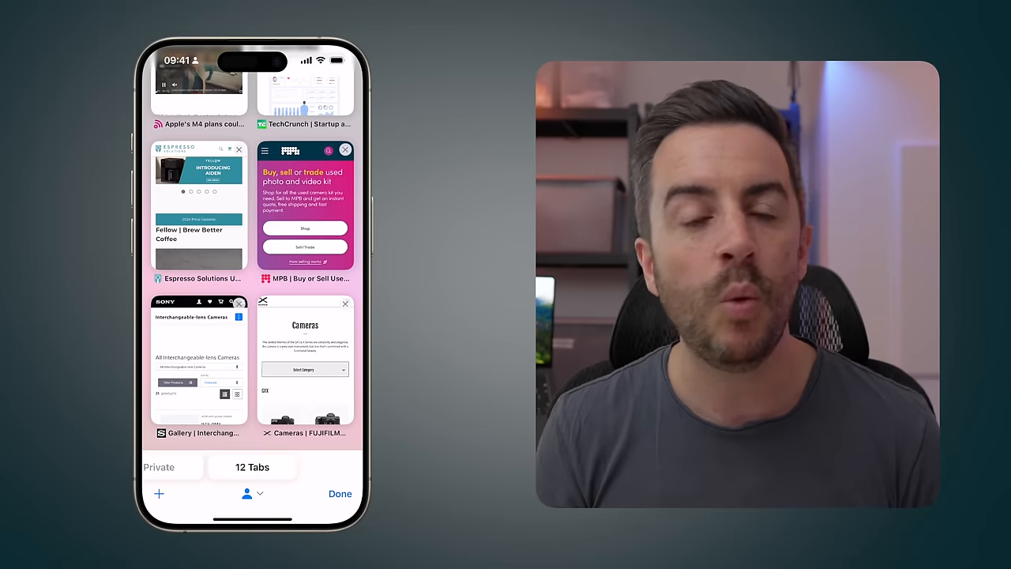
Create a new empty tab group named 'To Keep' and return to the 12-tab overview
left_click(247, 493)
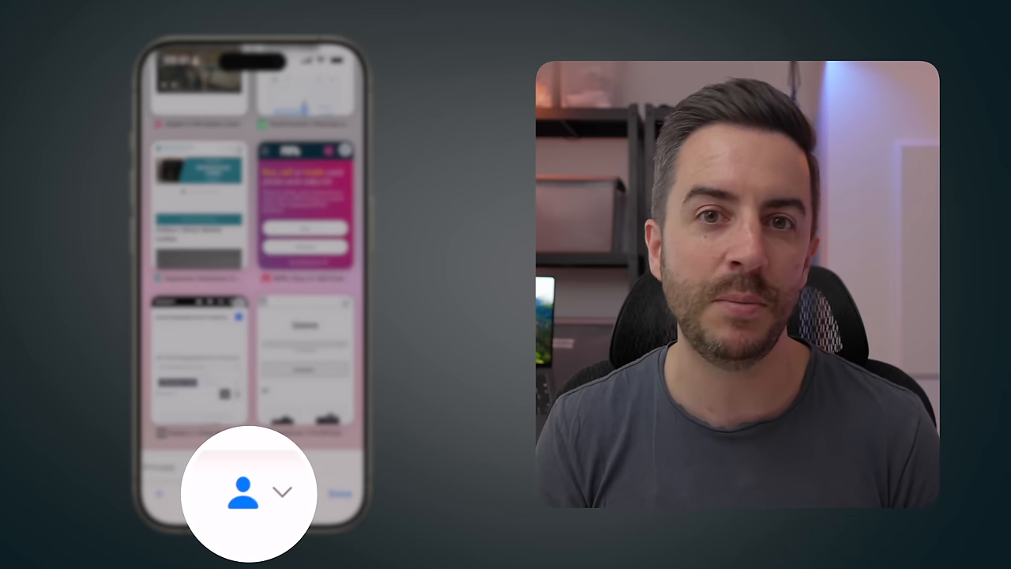
left_click(240, 491)
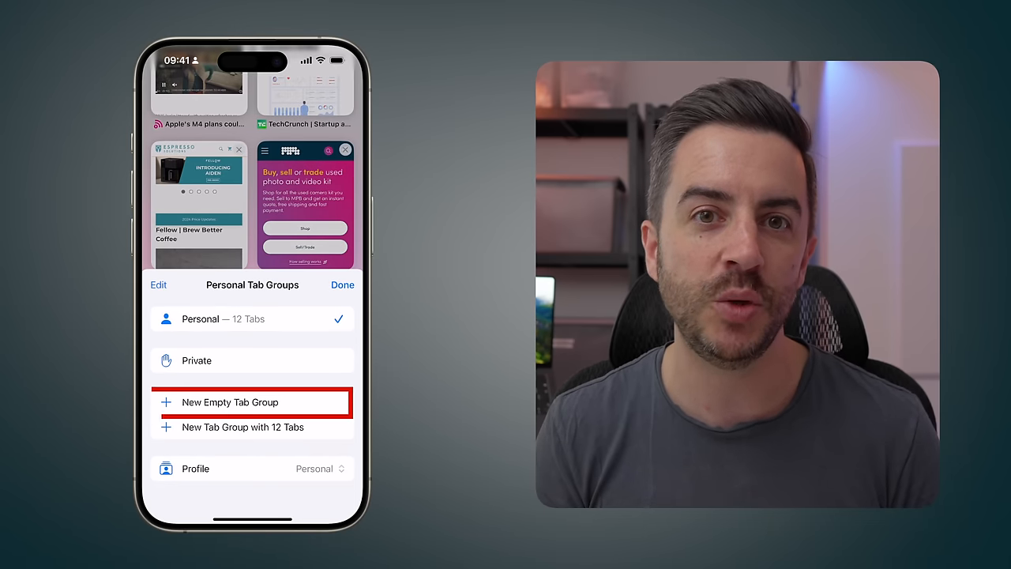
left_click(231, 402)
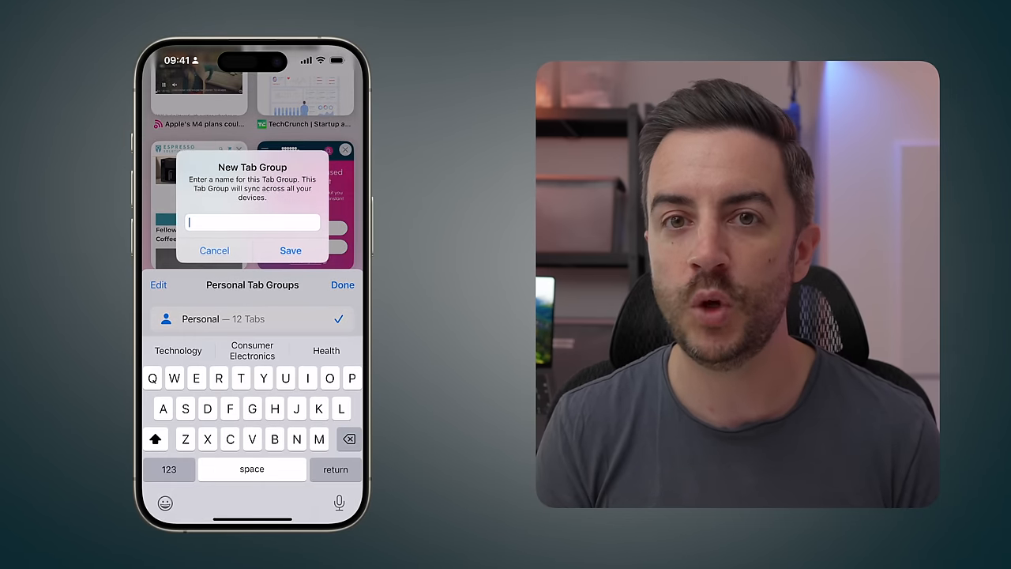
type("To Keep")
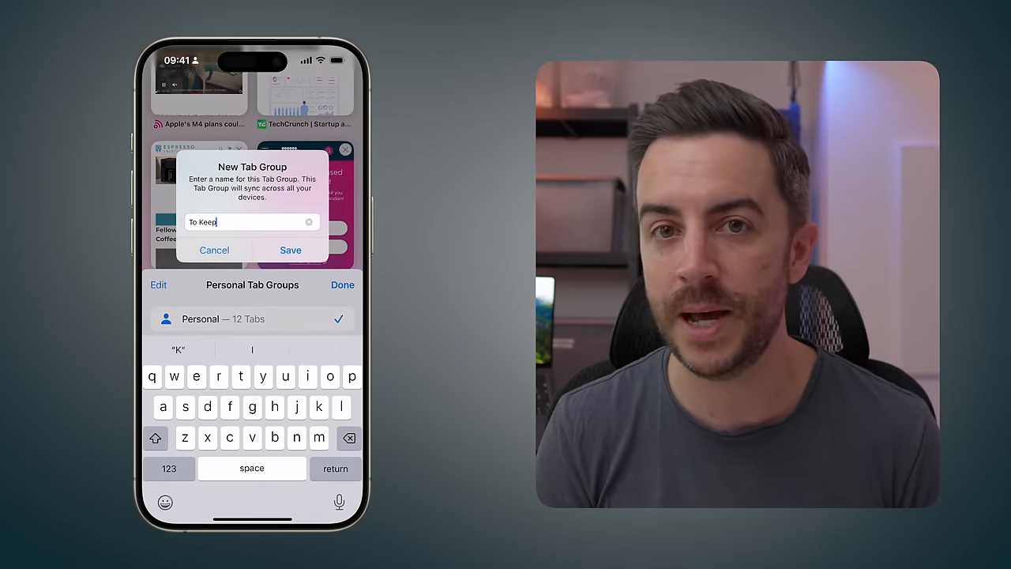
left_click(291, 249)
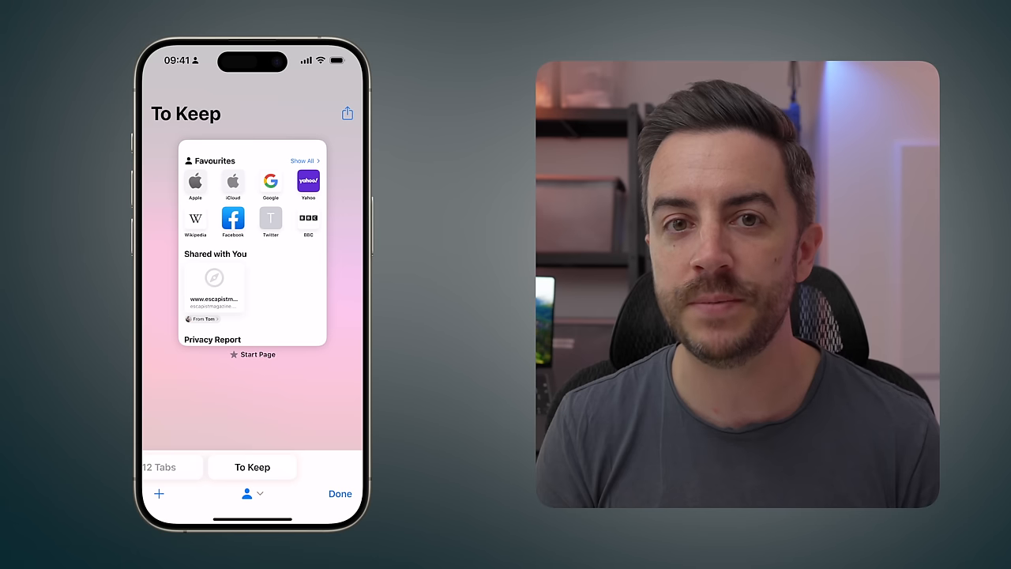
left_click(169, 466)
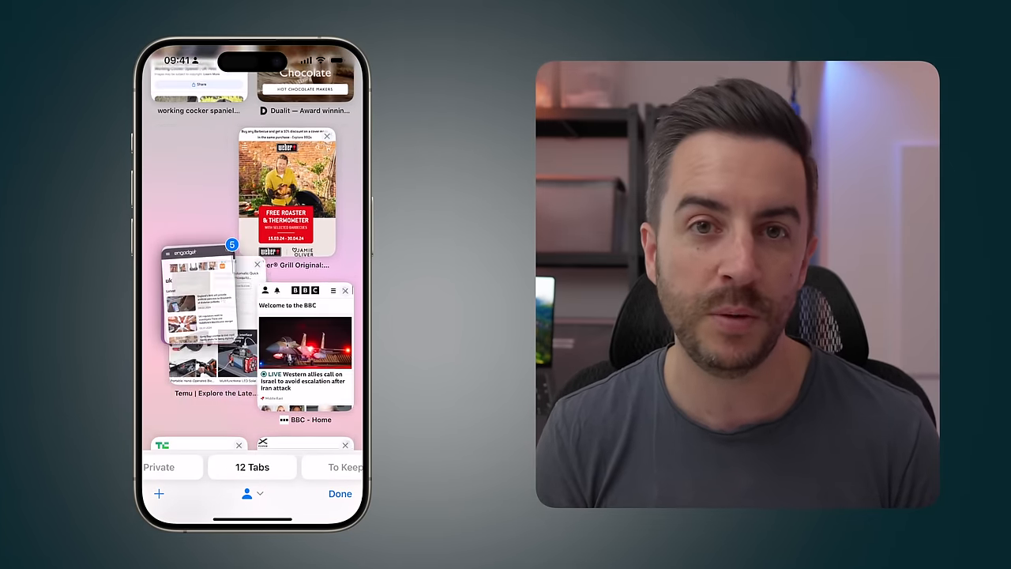
Reorder the tabs in the overview and open the Fujifilm Cameras tab
left_click(287, 189)
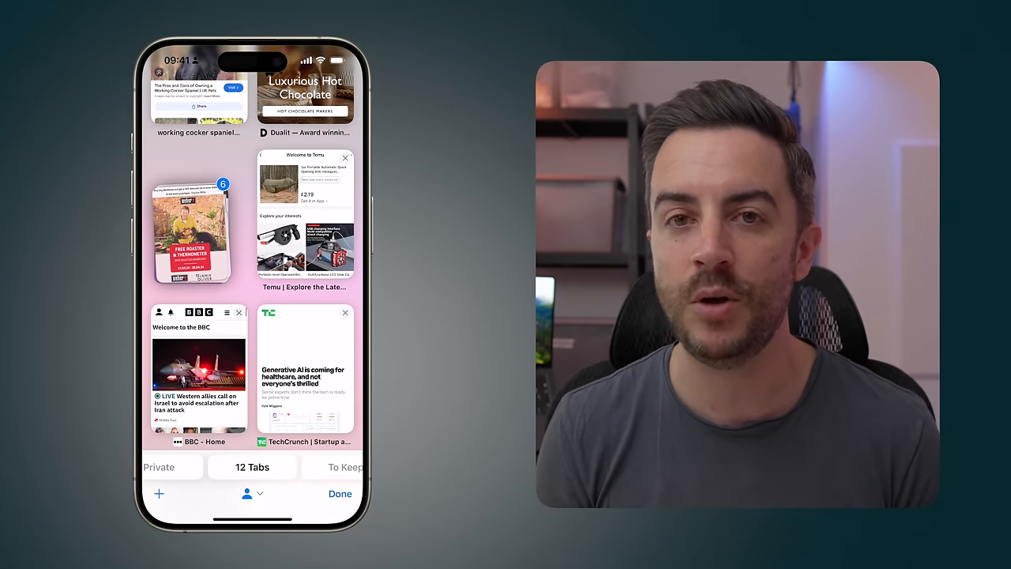
left_click(344, 466)
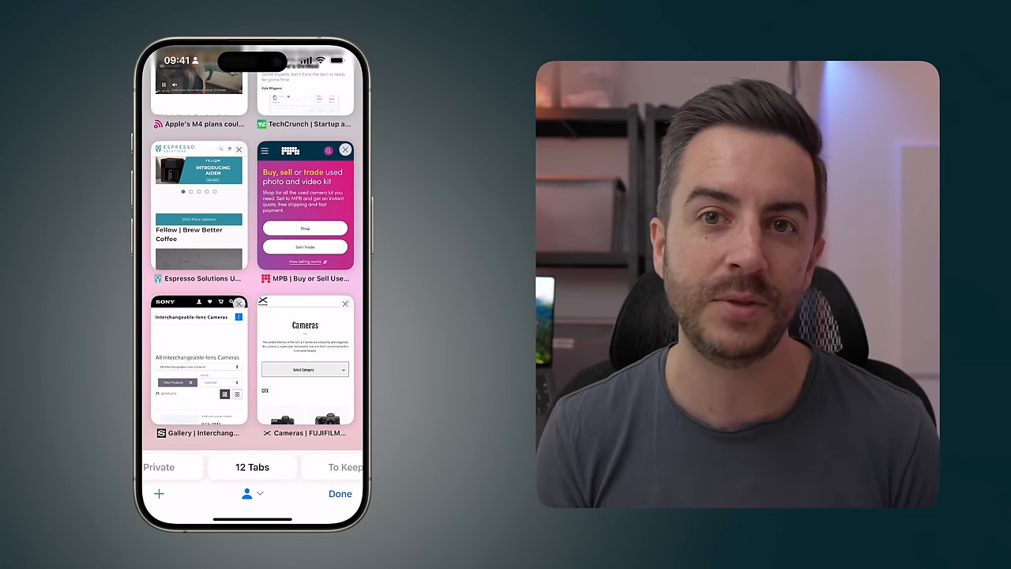
left_click(305, 360)
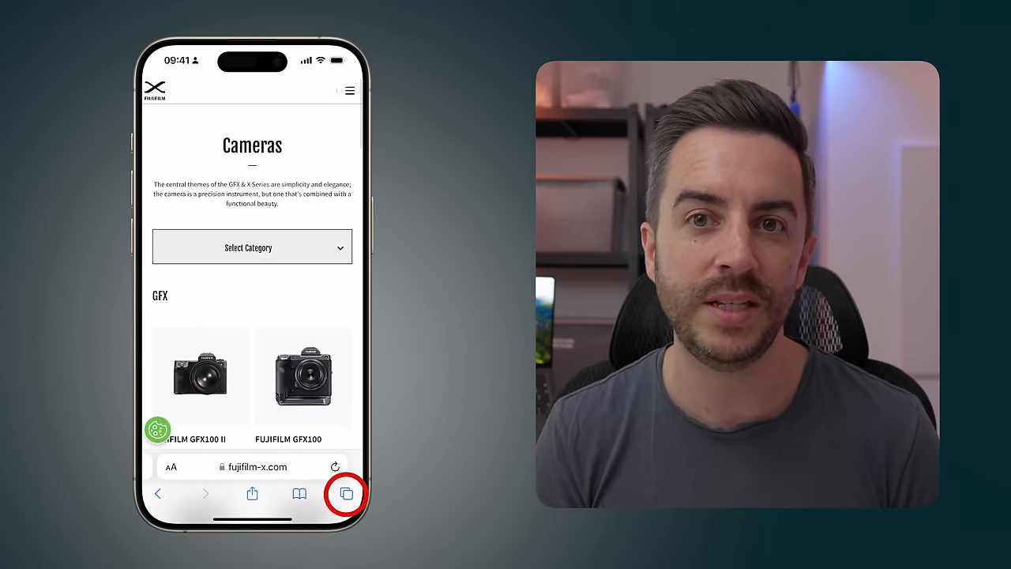
Bring up the confirmation to close all 12 open tabs at once
left_click(344, 492)
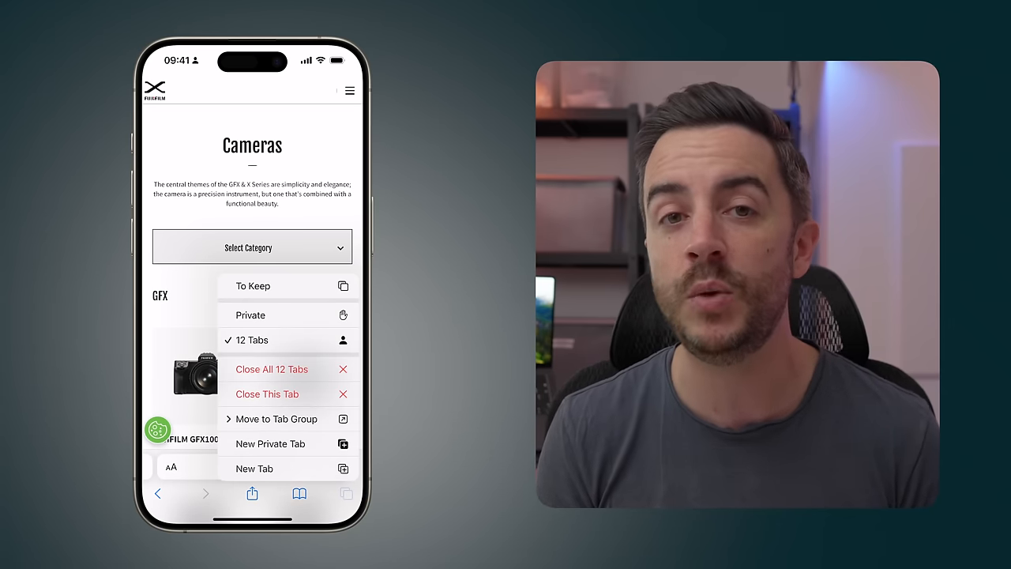
left_click(272, 369)
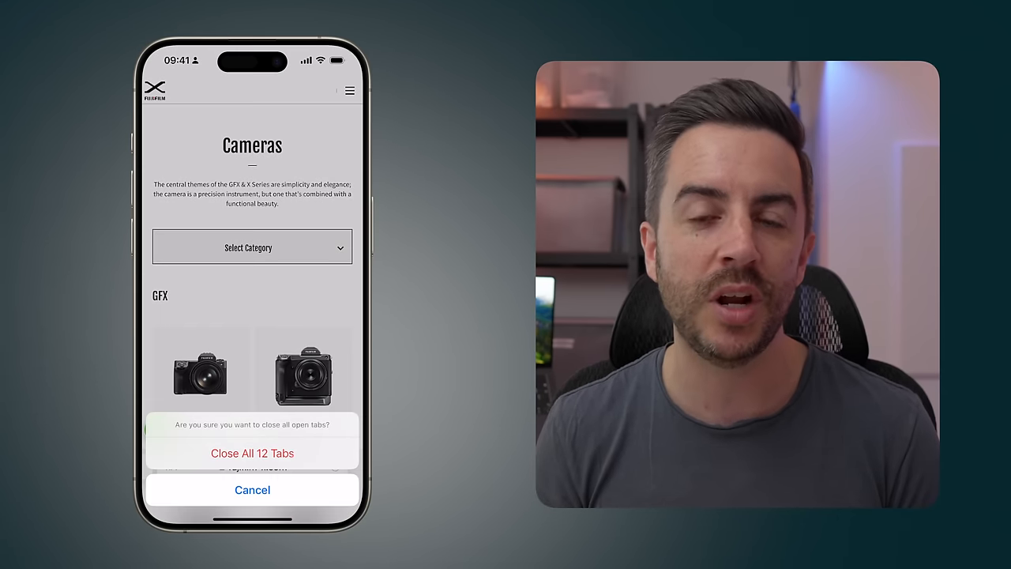
left_click(253, 451)
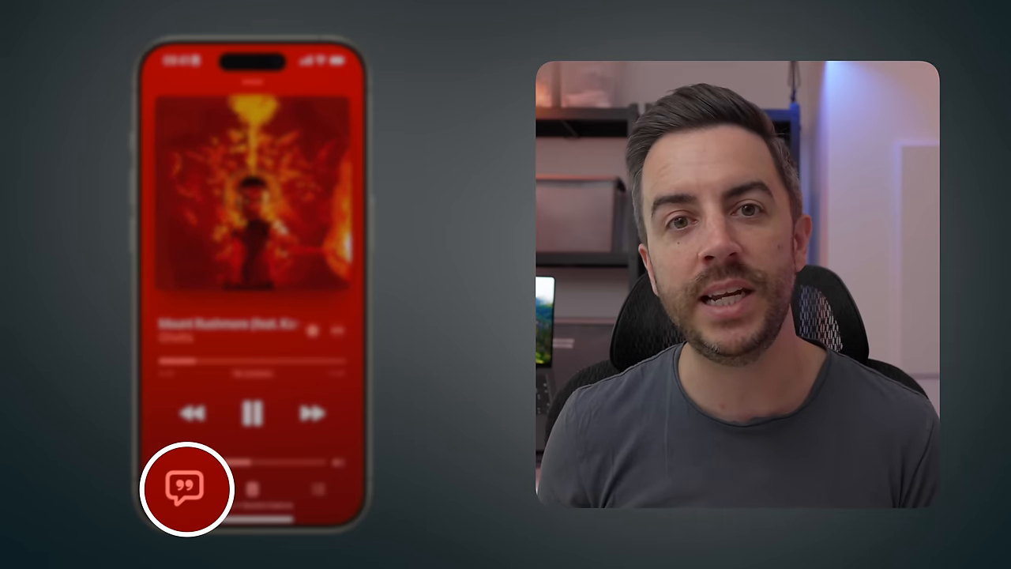
Show the now-playing screen for the Ghetts track by Kano & Wretch 32
left_click(186, 486)
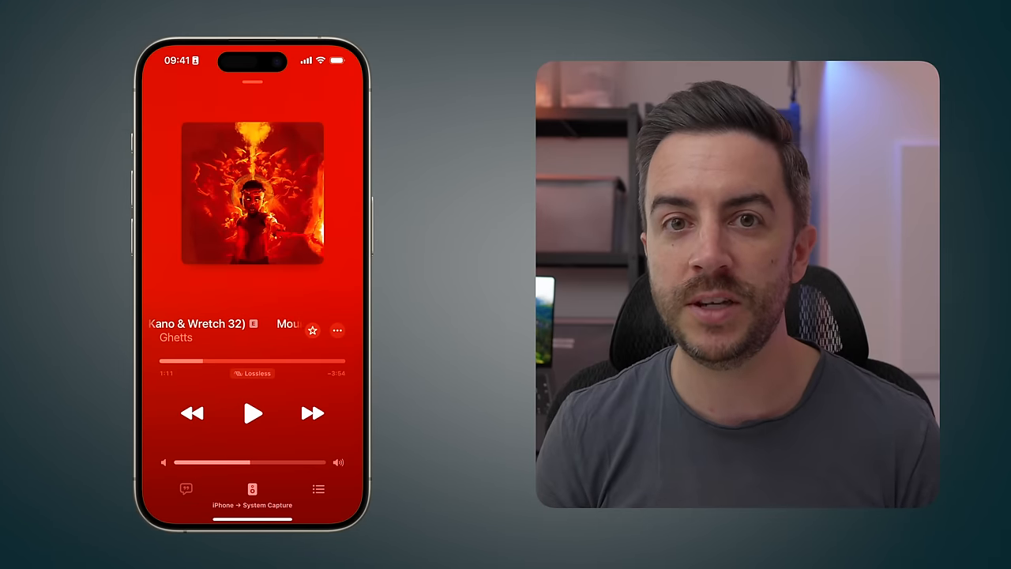
Show the lyrics of the playing song and start sharing lyric lines
left_click(338, 330)
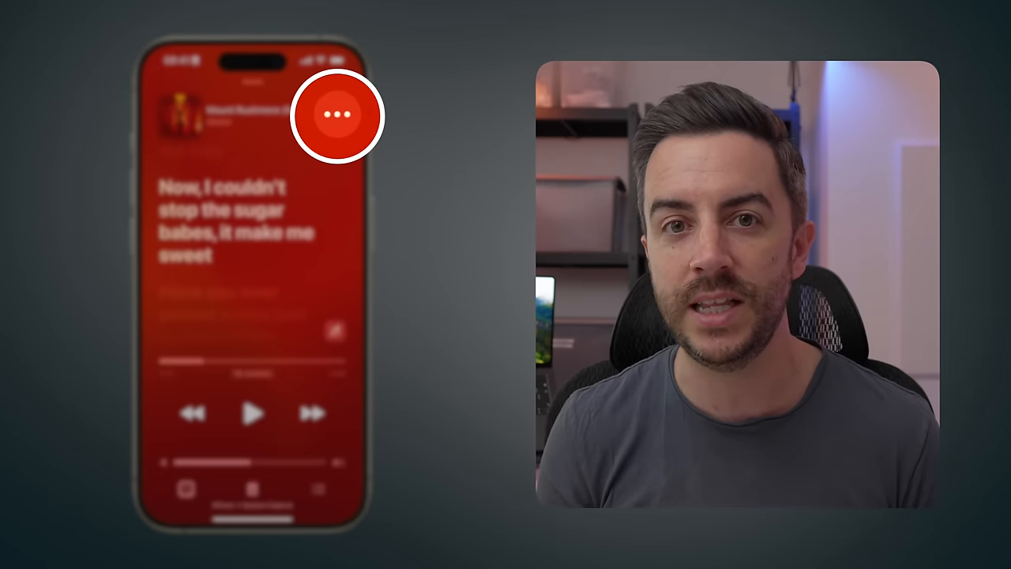
left_click(338, 116)
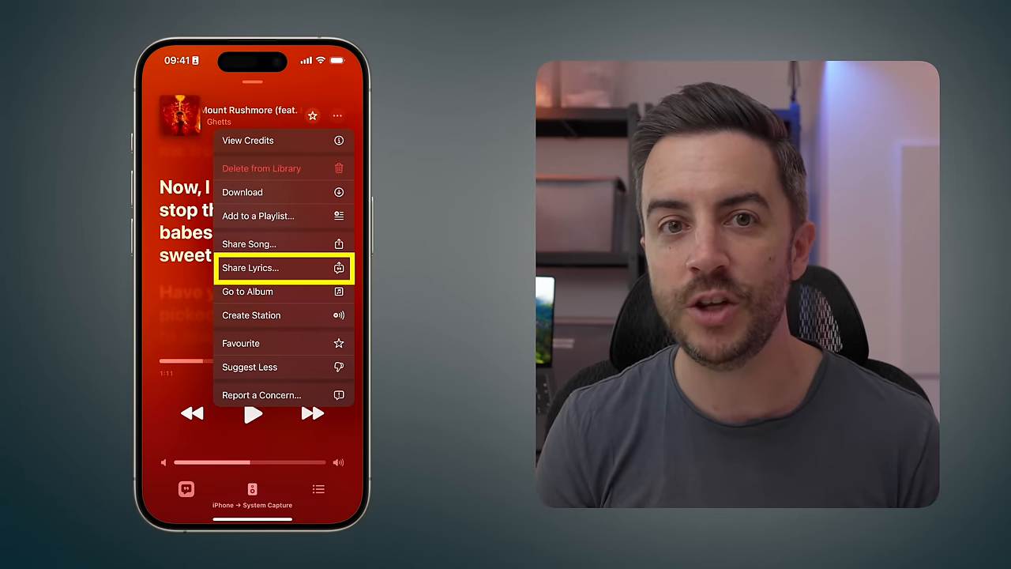
left_click(284, 269)
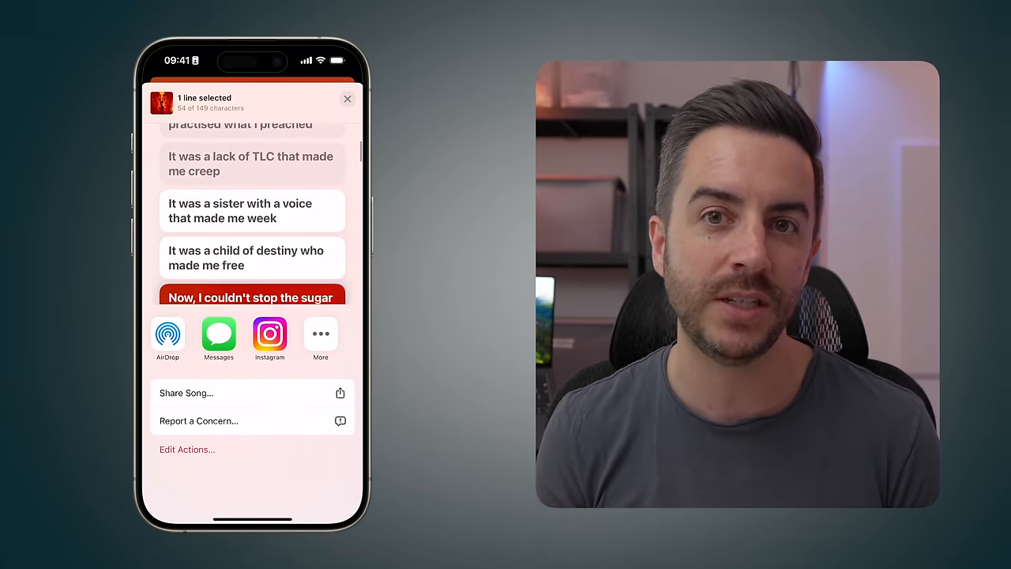
Select the first three lyric lines for sharing
left_click(251, 297)
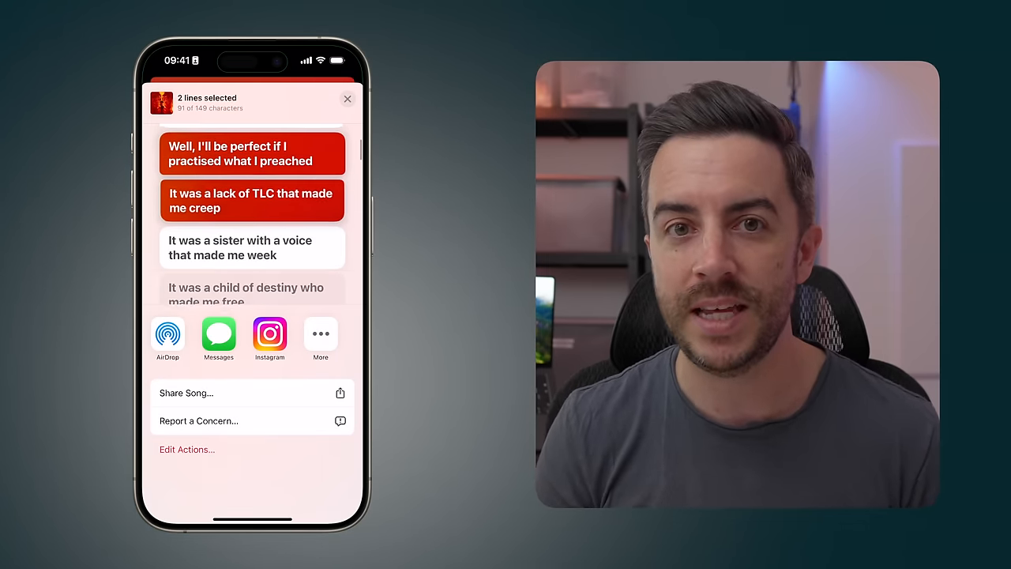
left_click(253, 246)
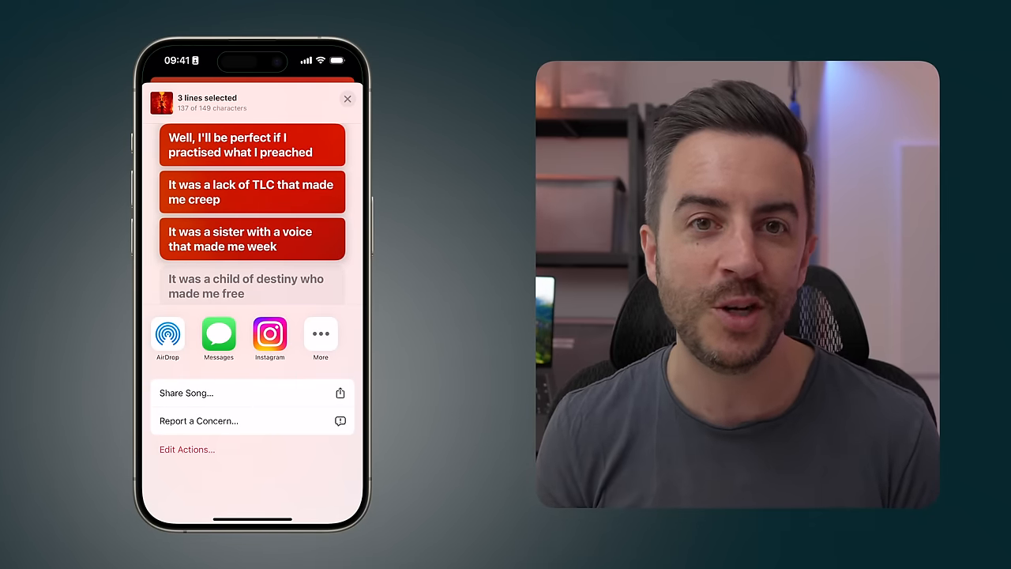
left_click(218, 331)
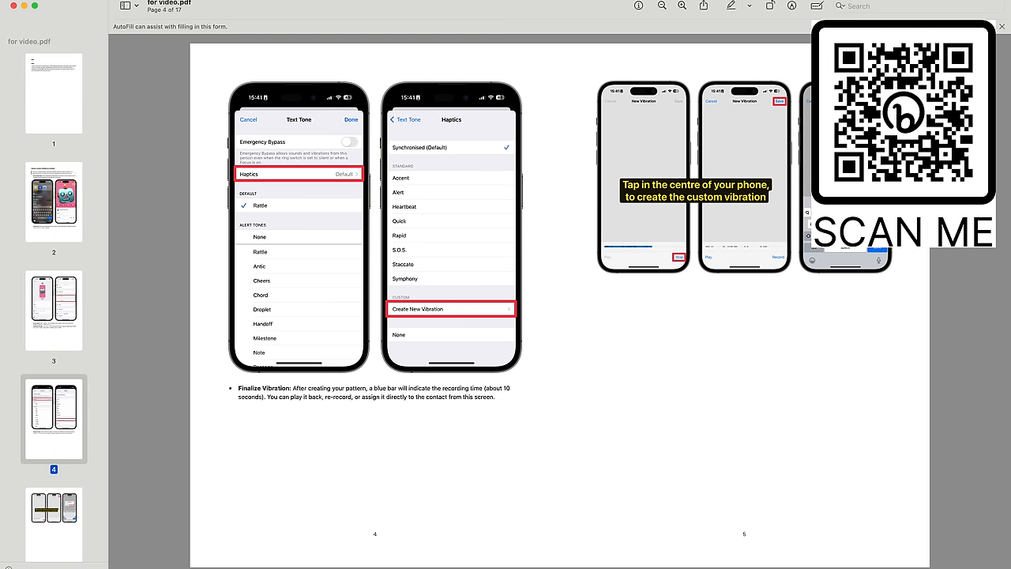
Scroll to page 4 of the PDF with the Haptics and Create New Vibration screenshots
scroll("down", 3)
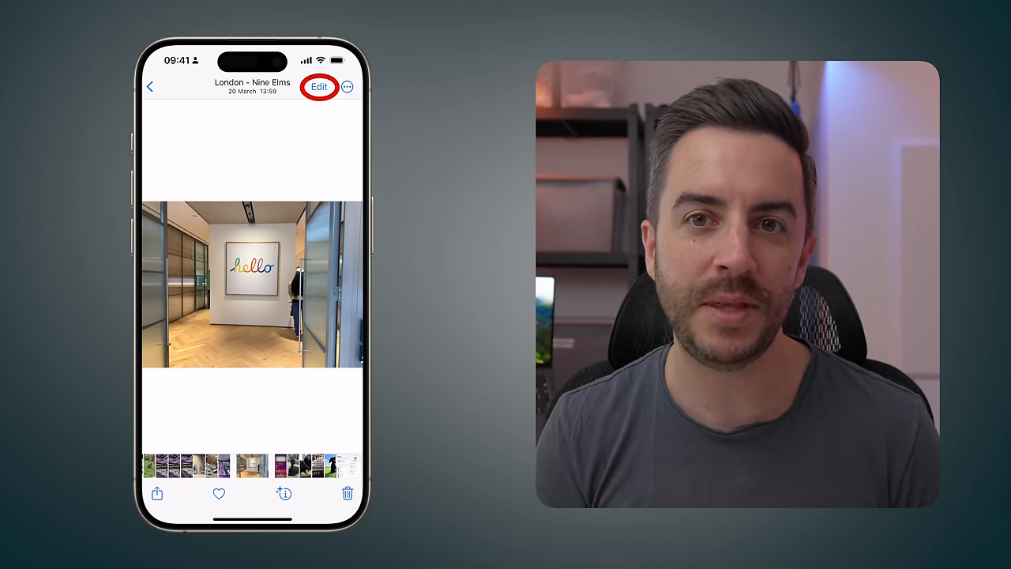
Edit the hello photo and crop it to the WALLPAPER aspect ratio
left_click(319, 87)
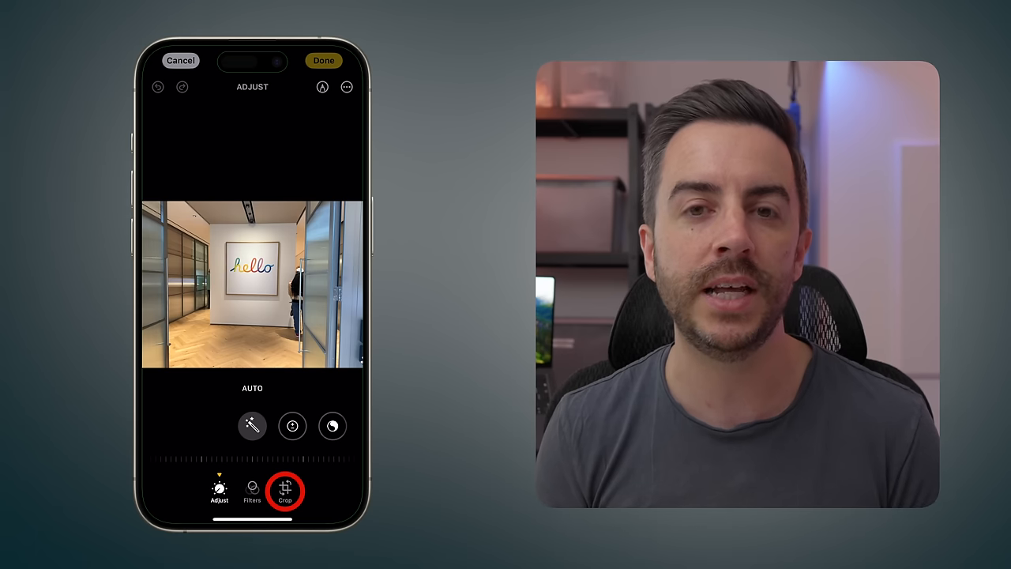
left_click(284, 490)
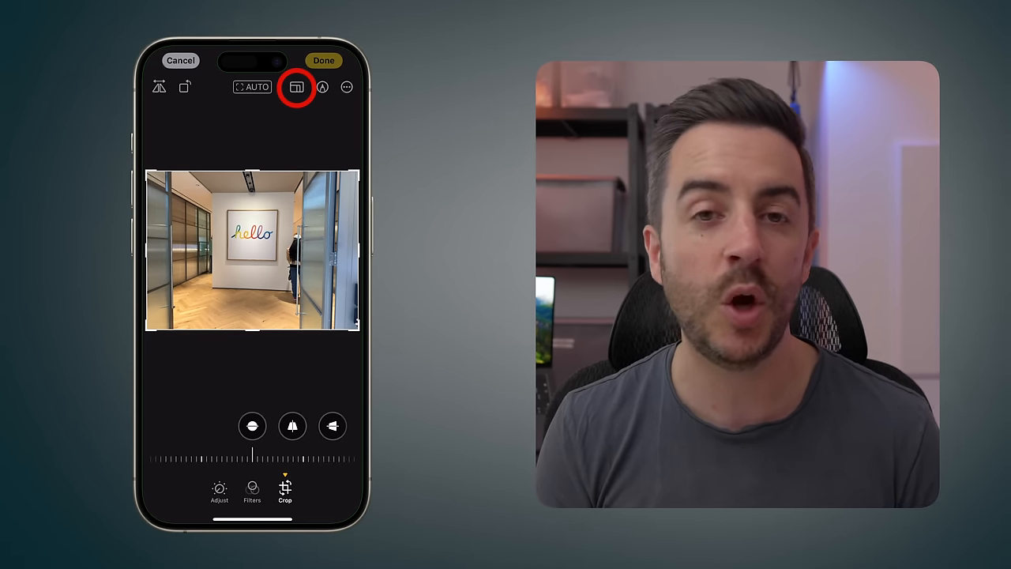
left_click(296, 87)
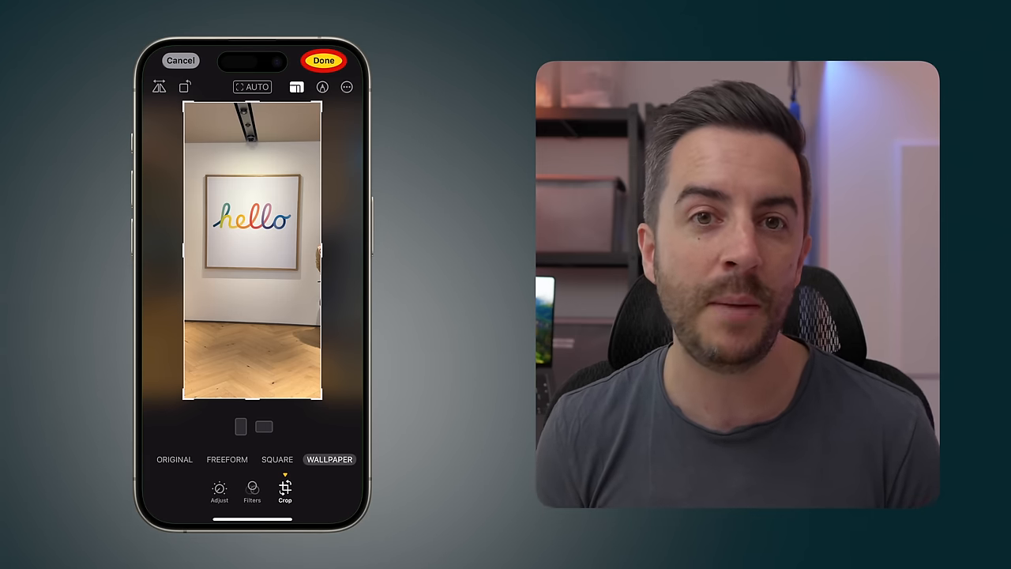
Save the wallpaper crop and duplicate the hello photo in the library
left_click(324, 60)
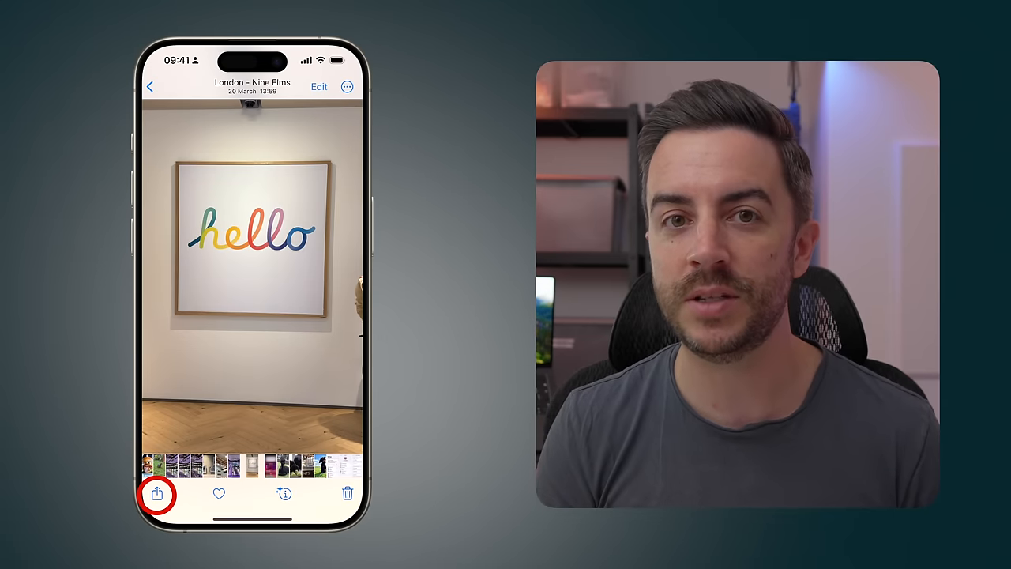
left_click(156, 492)
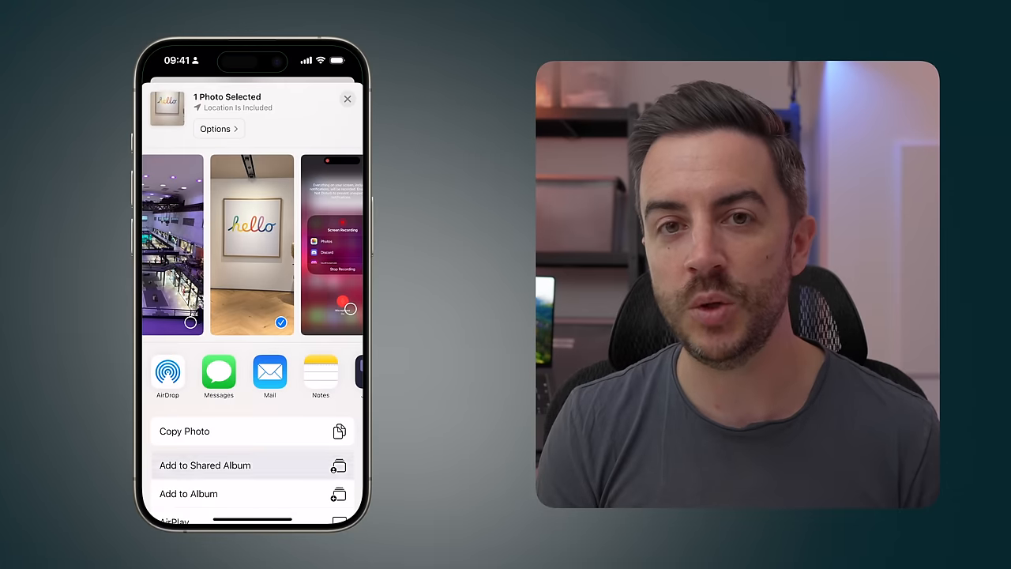
left_click(348, 98)
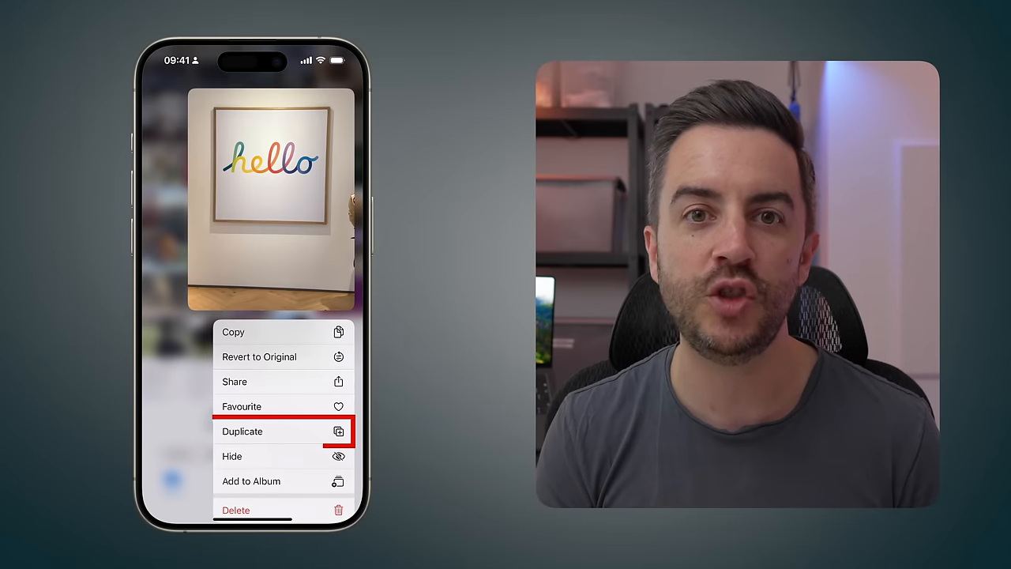
left_click(244, 430)
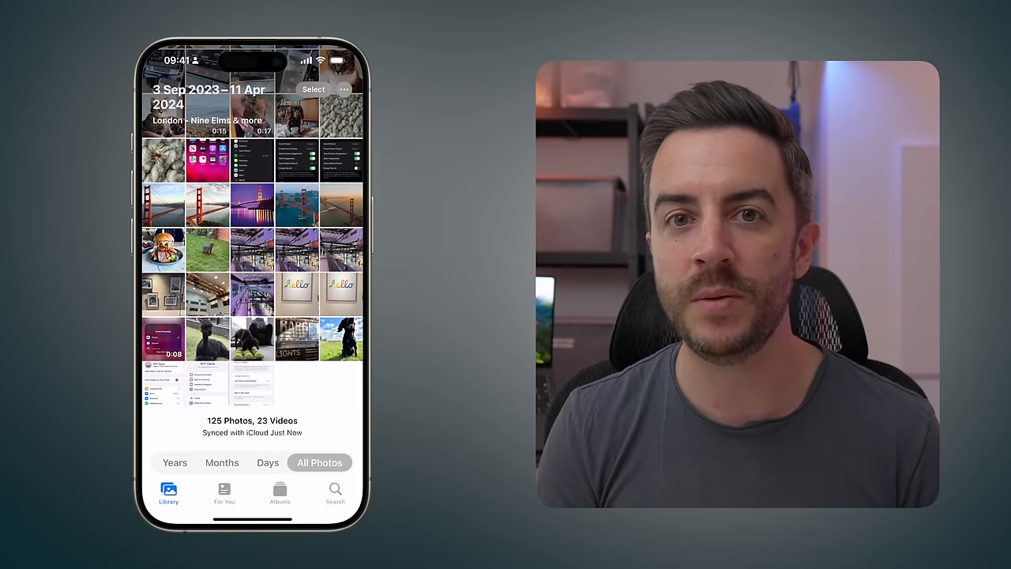
Apply the Noir filter to the duplicated hello photo and save the edit
left_click(297, 292)
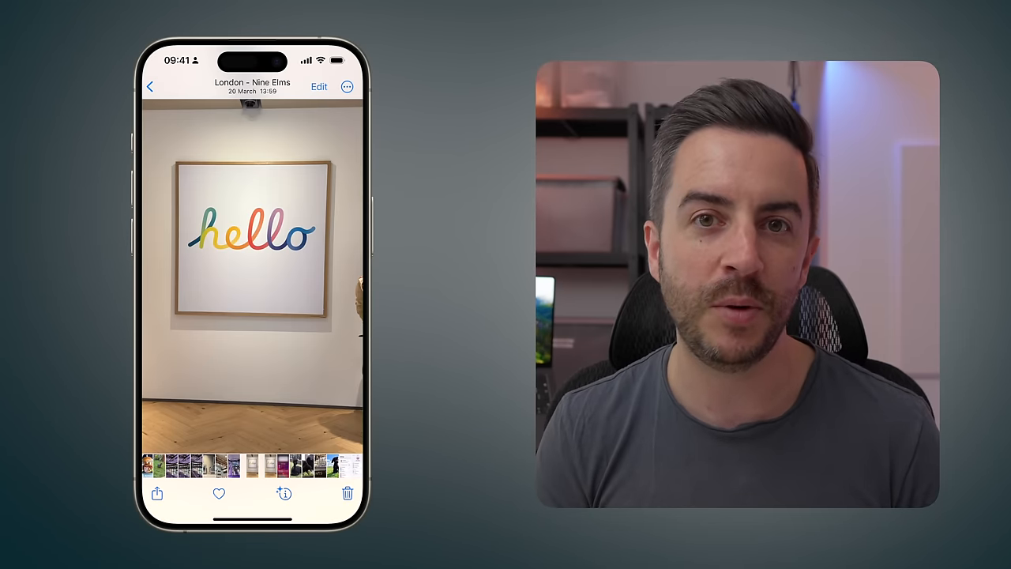
left_click(319, 86)
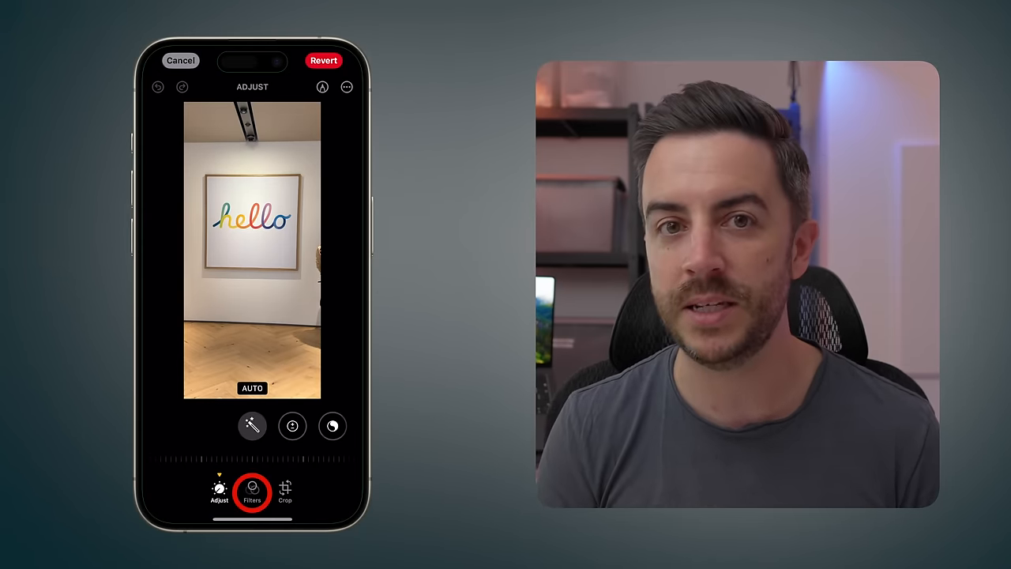
left_click(252, 491)
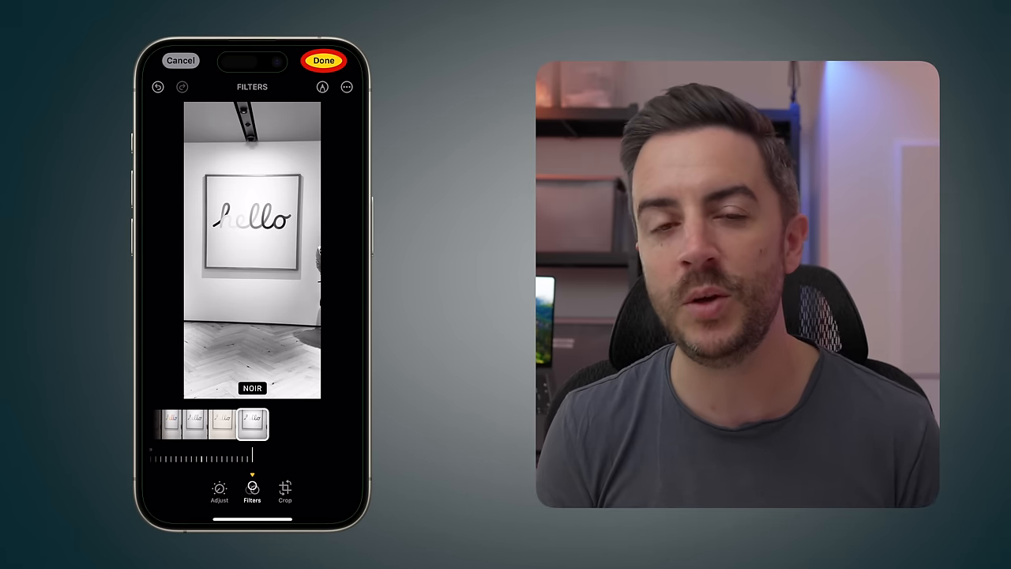
left_click(322, 60)
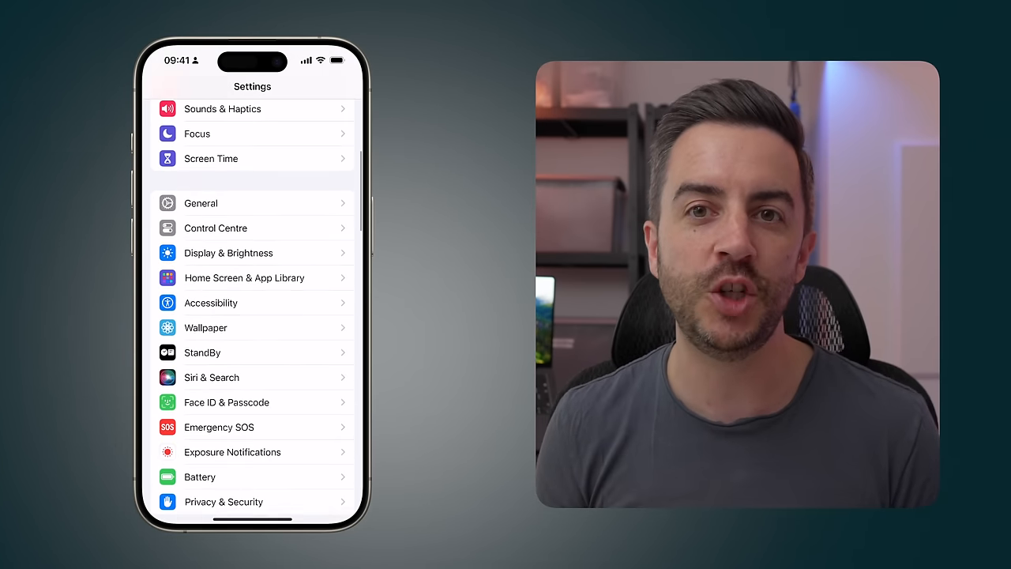
Add a new wallpaper from Photos > Albums > Recents using the black-and-white hello photo
left_click(206, 327)
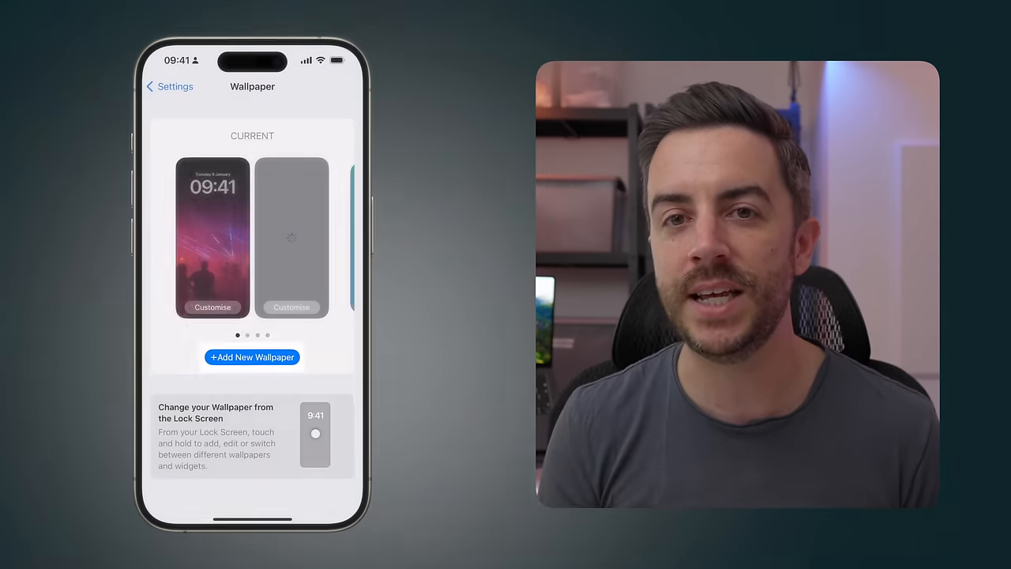
left_click(251, 356)
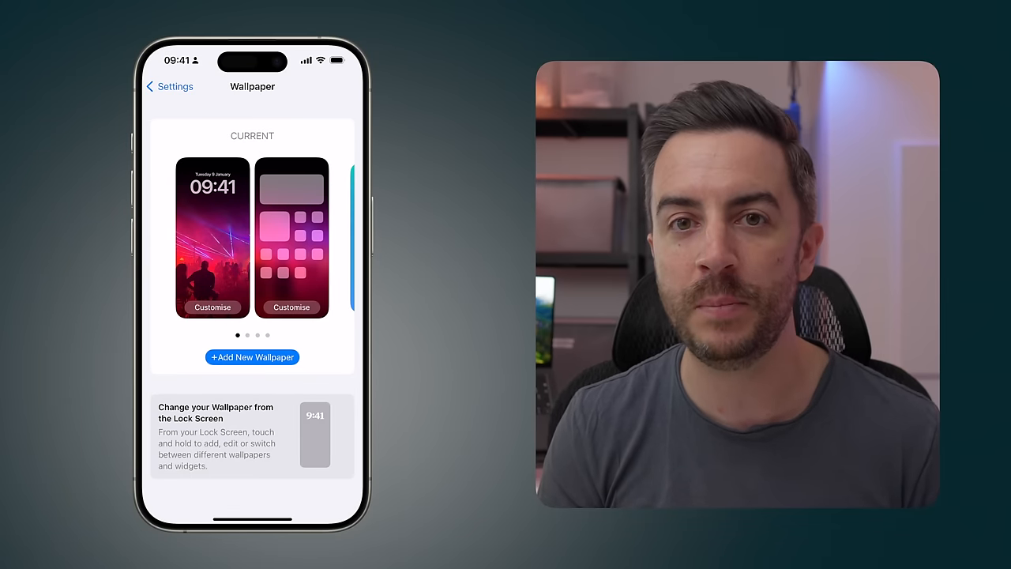
left_click(253, 357)
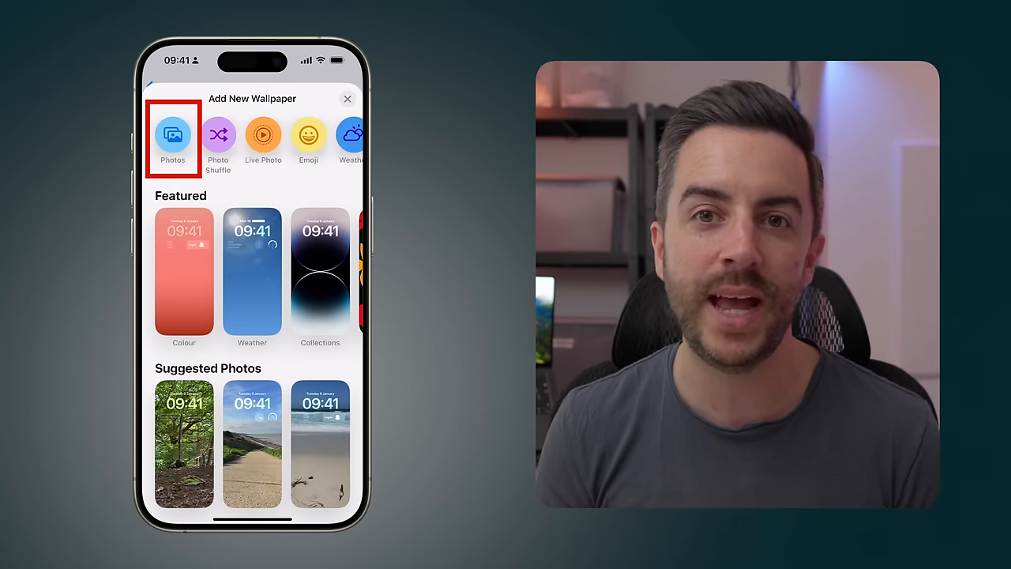
left_click(172, 135)
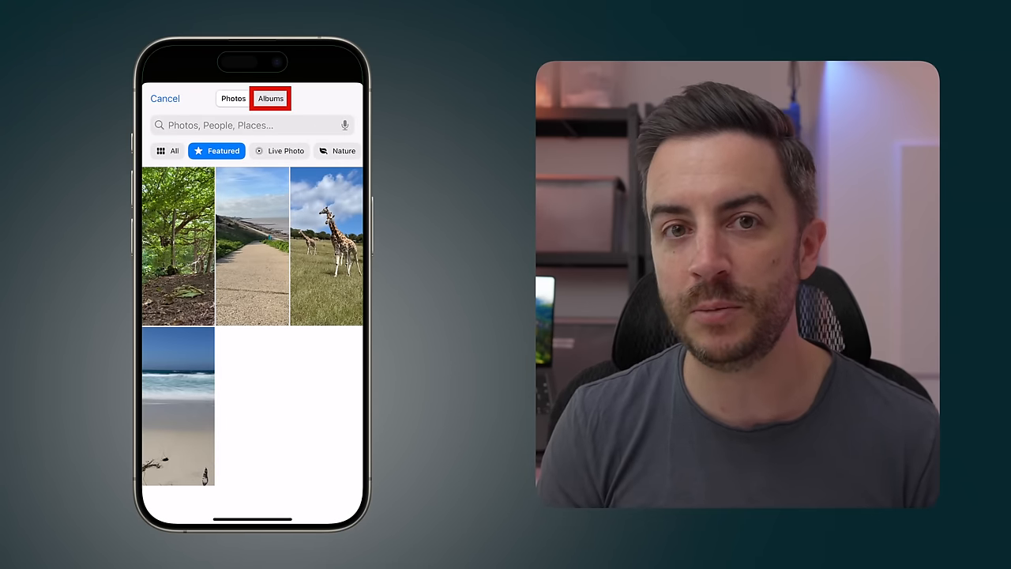
left_click(270, 98)
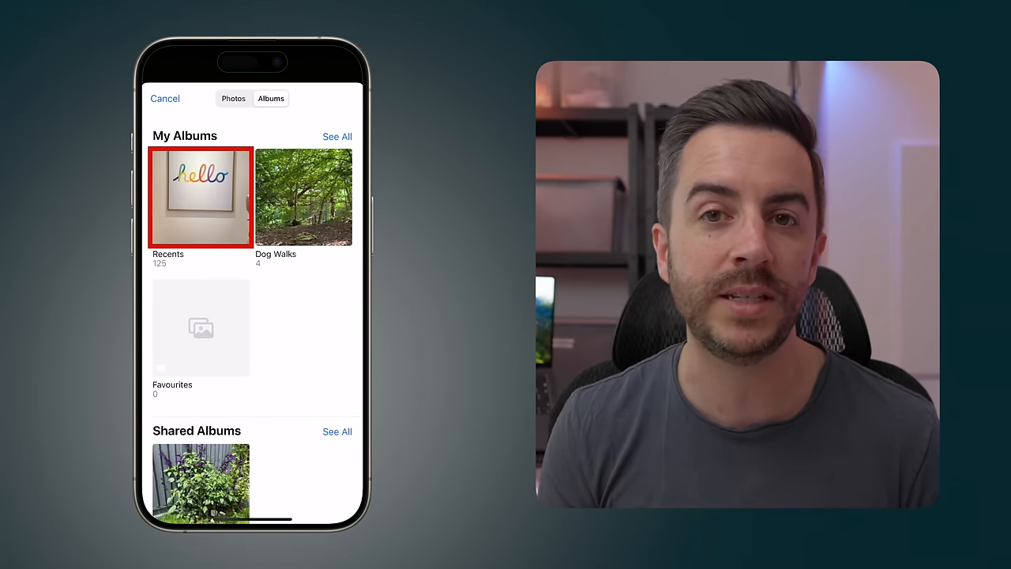
left_click(201, 196)
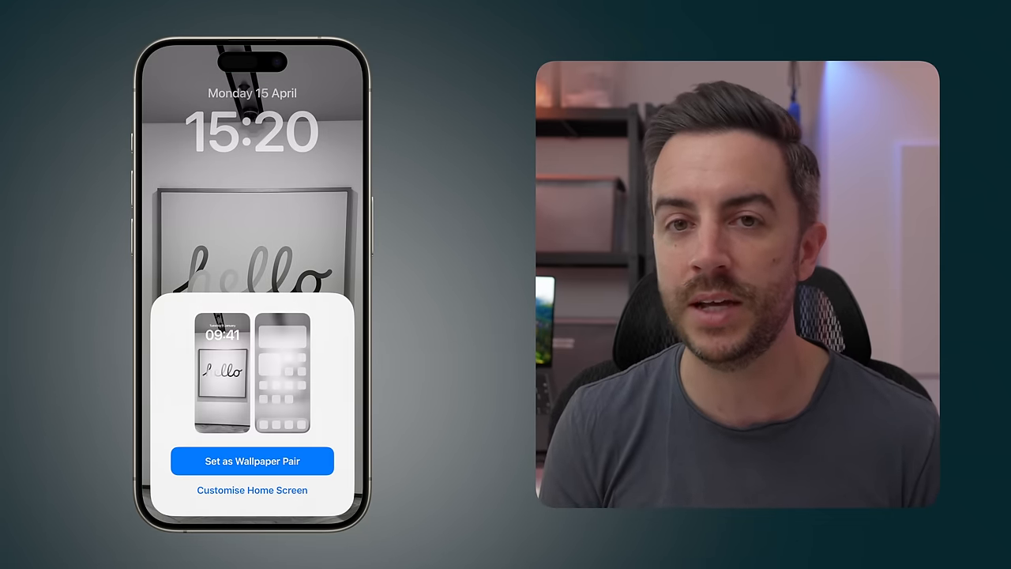
Customise the home screen to use its own photo and browse the picker by album
left_click(253, 490)
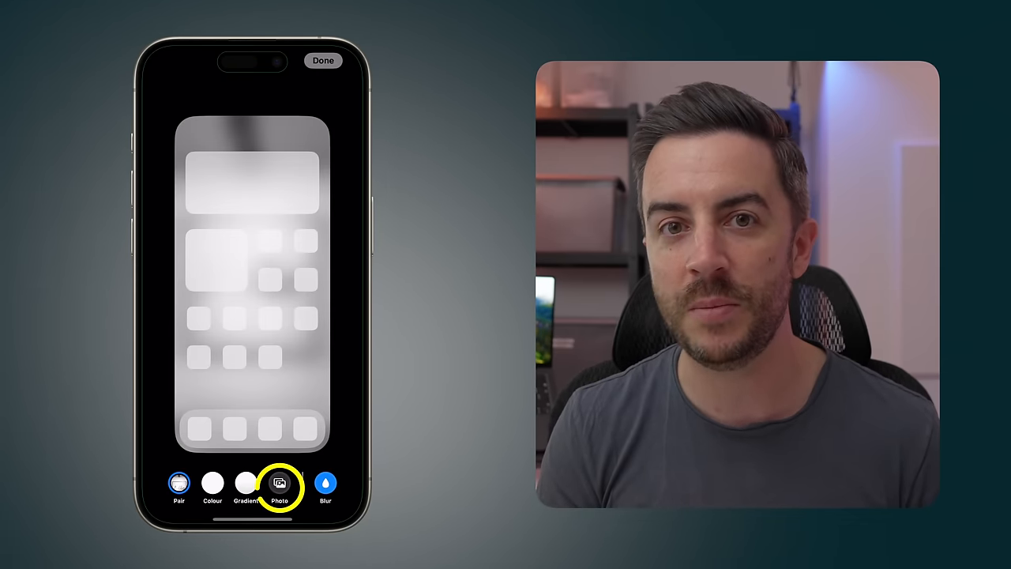
left_click(279, 484)
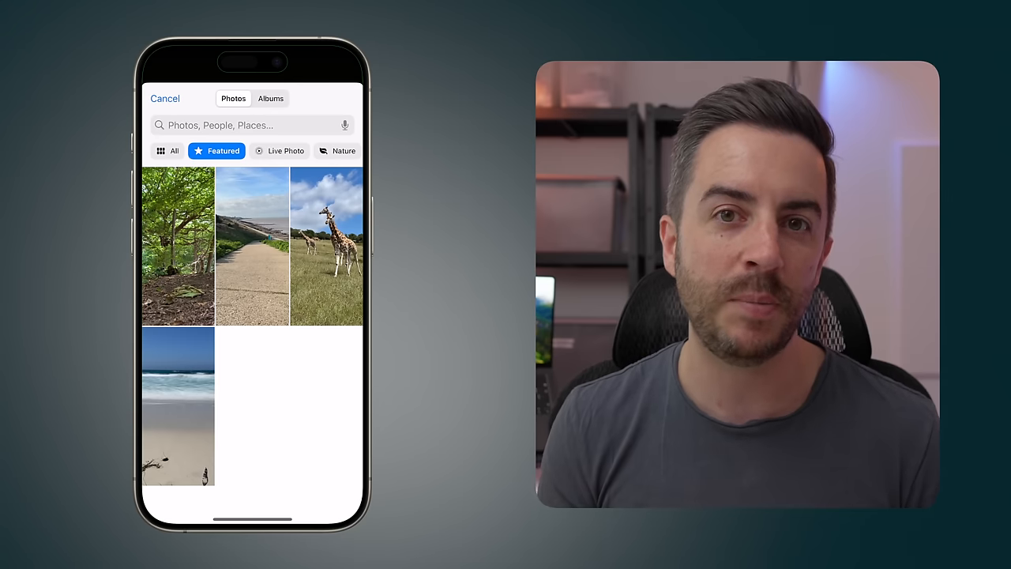
left_click(272, 98)
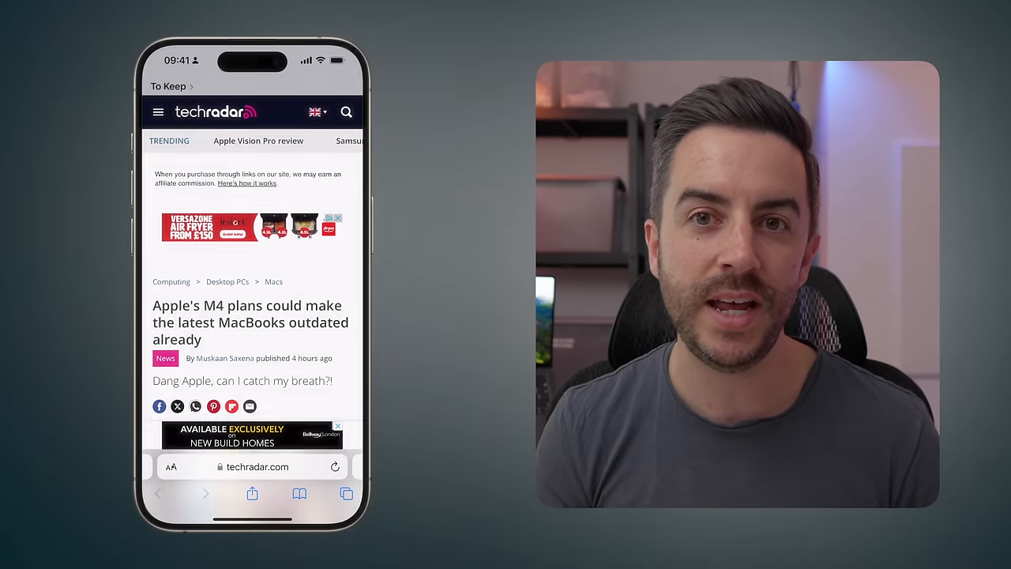
left_click(171, 466)
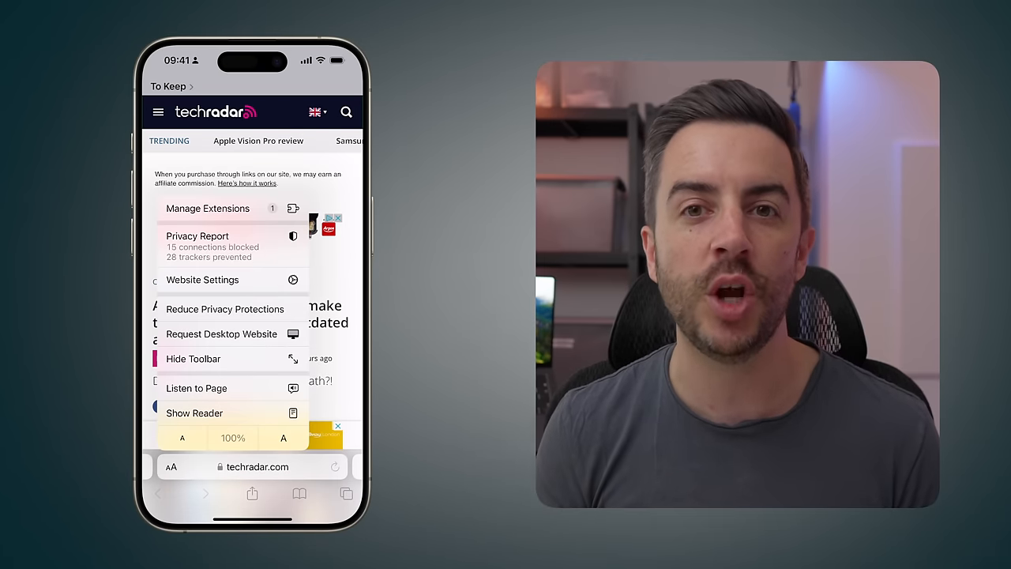
left_click(194, 412)
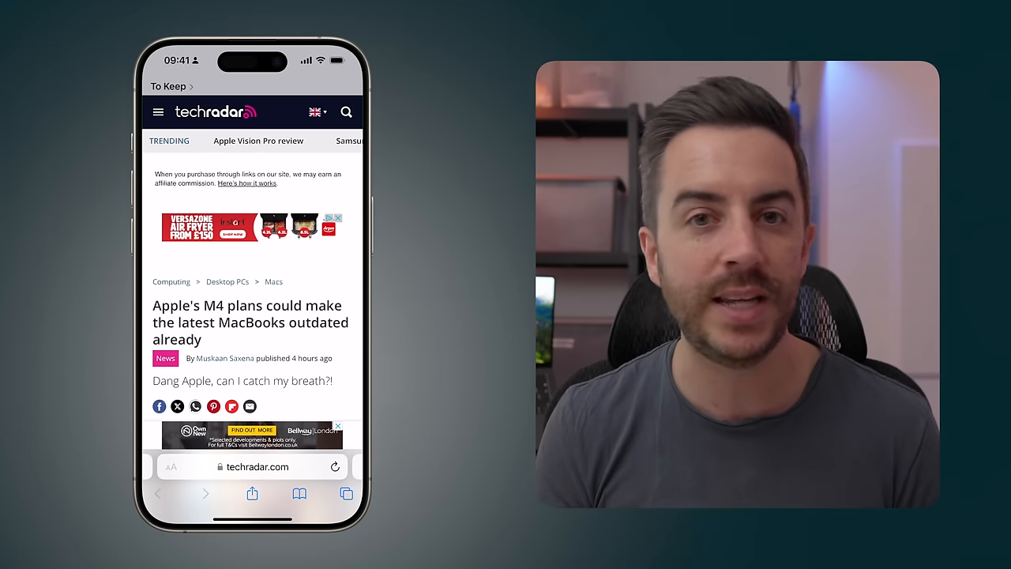
left_click(171, 466)
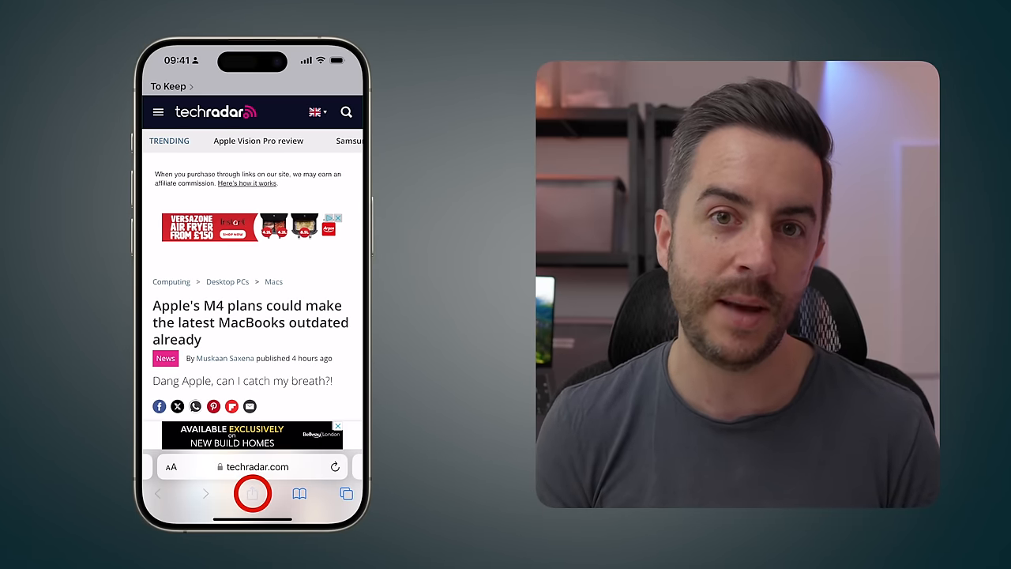
left_click(253, 493)
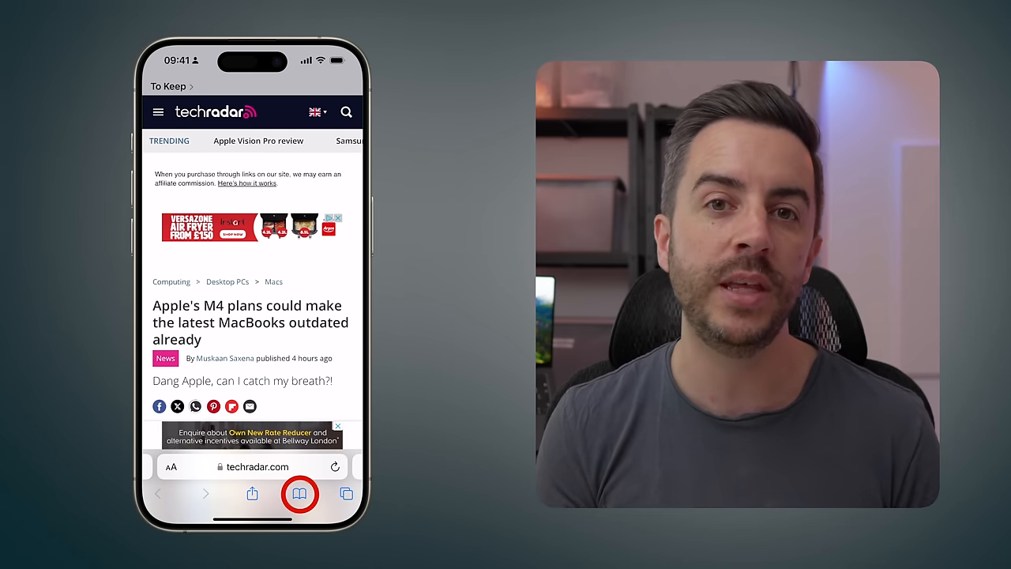
left_click(300, 493)
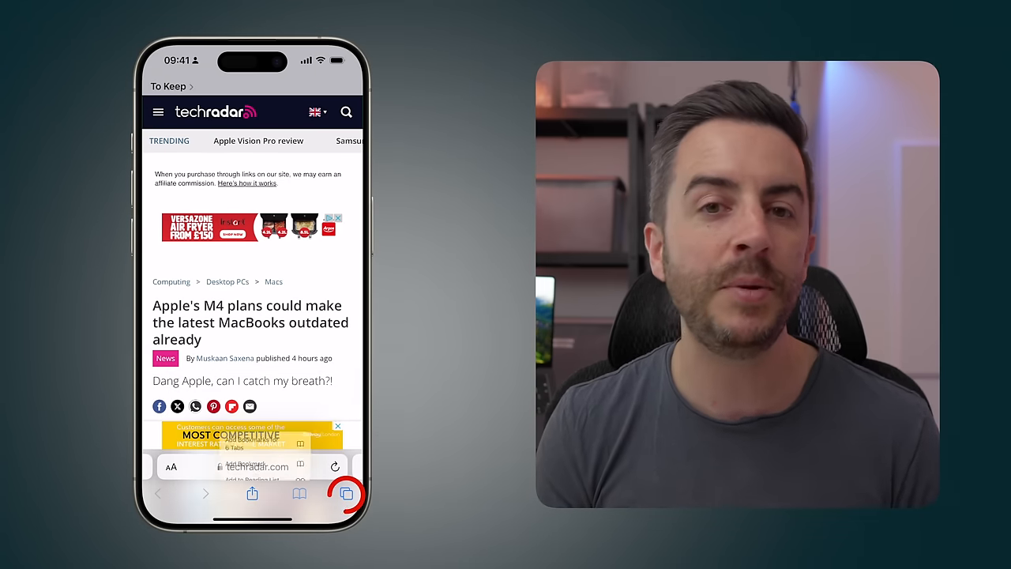
Show the To Keep tab overview, return to the TechRadar tab and reveal the Tabs button's quick actions
left_click(346, 492)
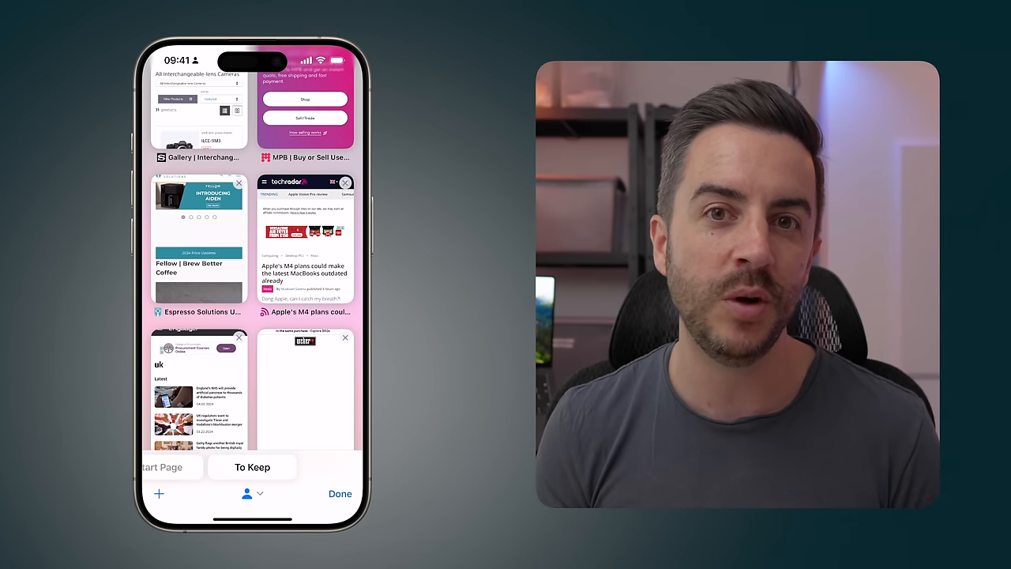
left_click(303, 237)
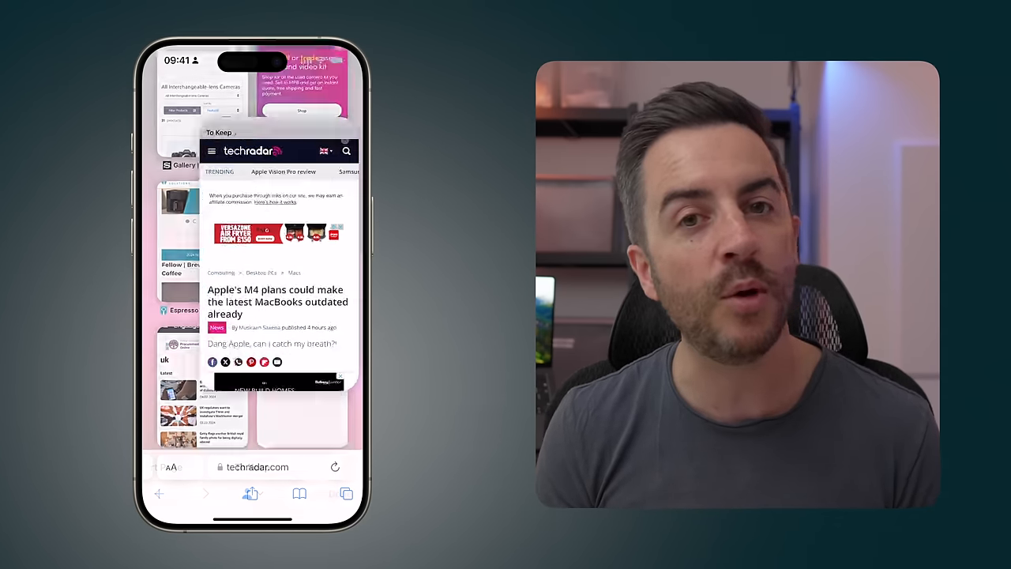
left_click(346, 493)
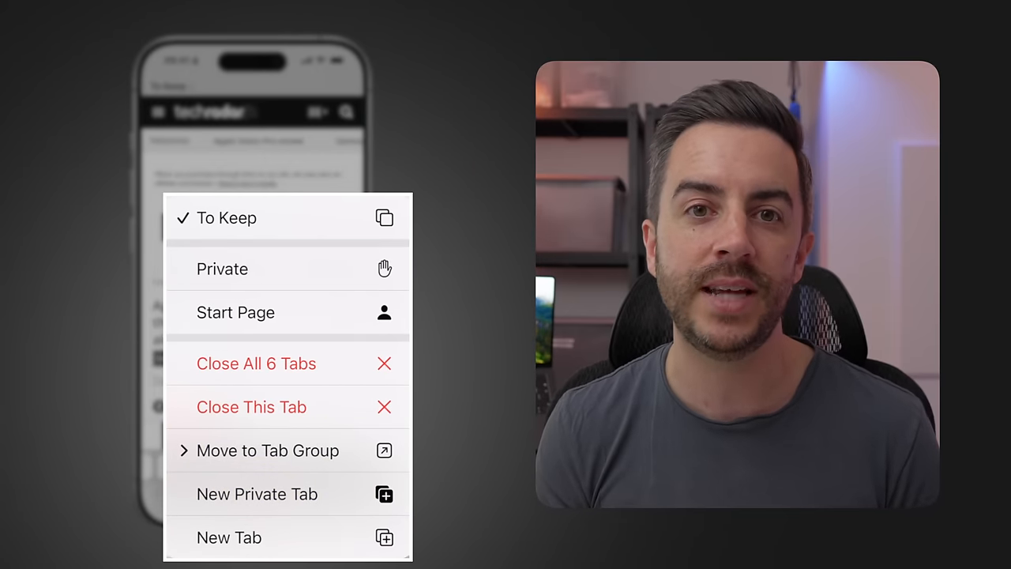
left_click(268, 451)
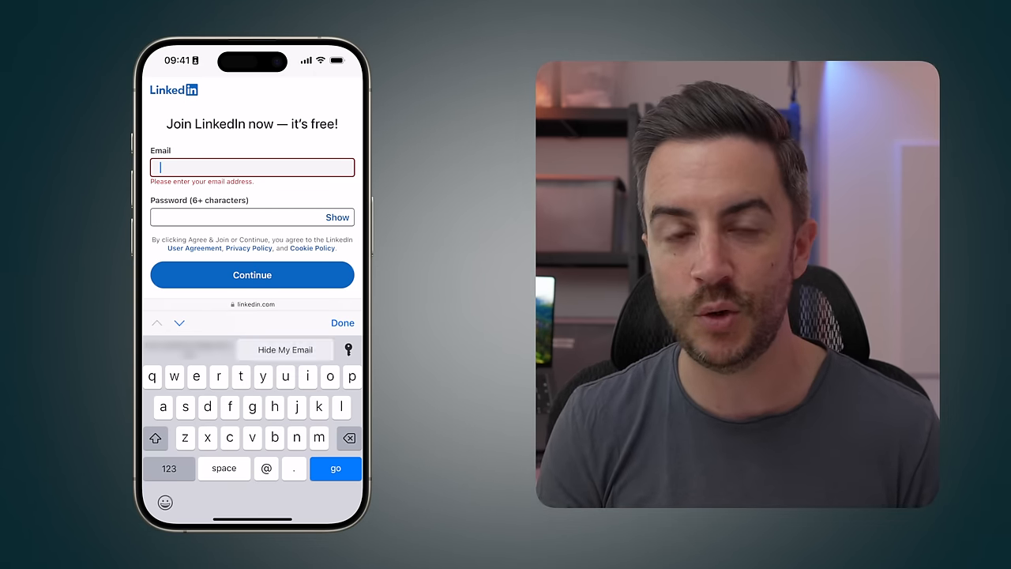
Fill the LinkedIn sign-up email with a Hide My Email forwarding address
left_click(284, 349)
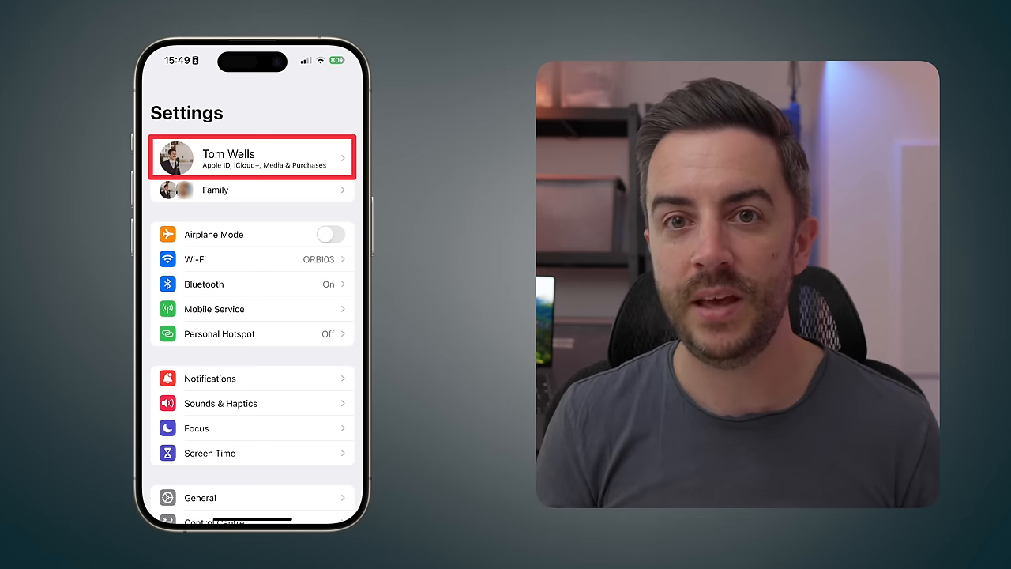
View the Hide My Email list under Apple ID > iCloud, check the Uber entry and return to the list
left_click(253, 158)
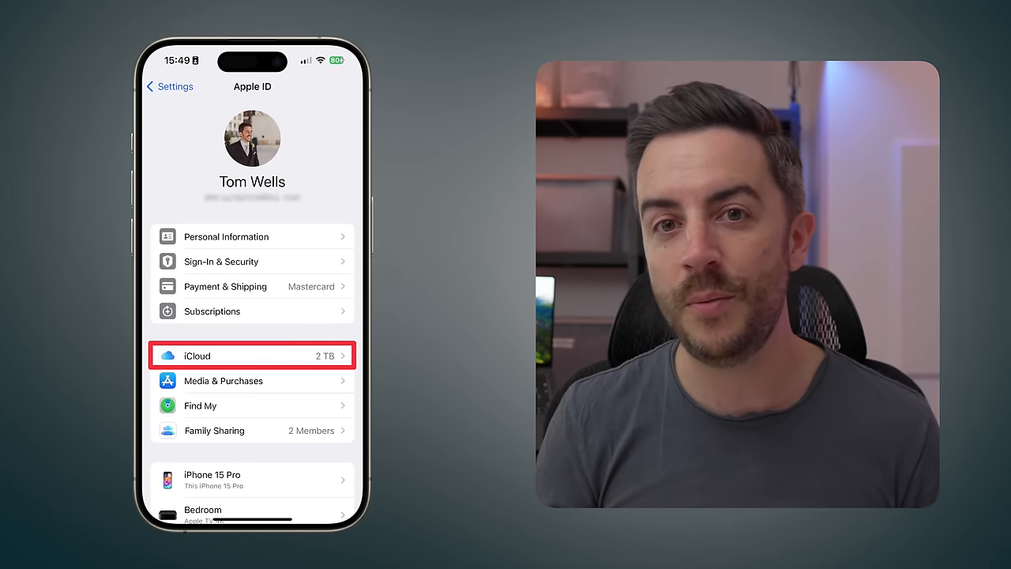
left_click(252, 354)
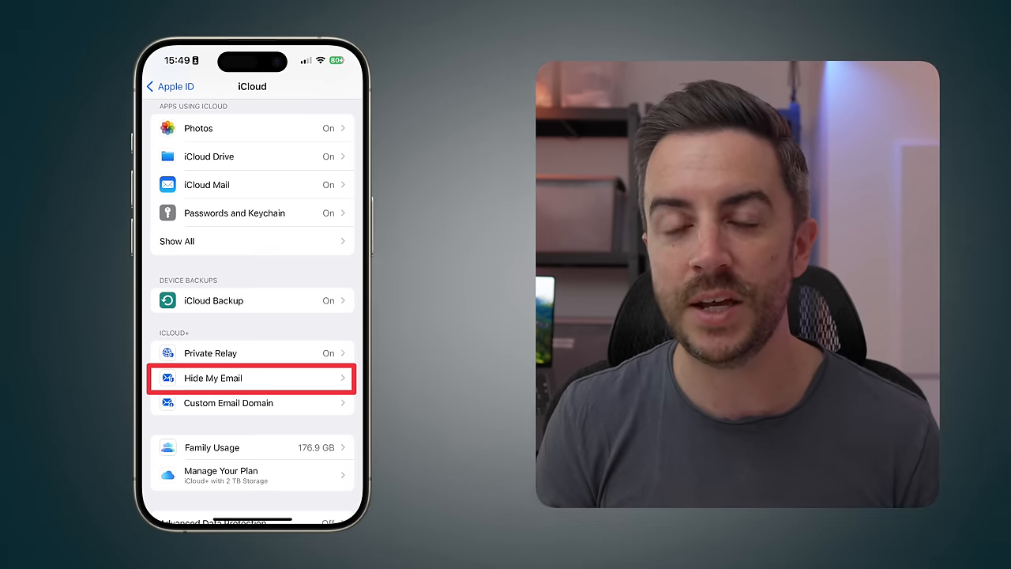
left_click(251, 378)
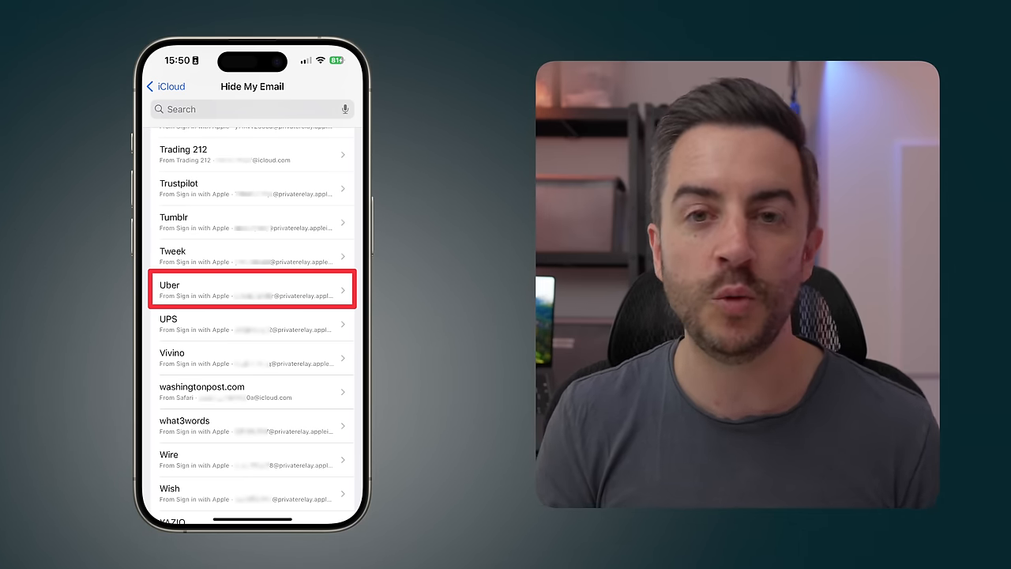
left_click(253, 288)
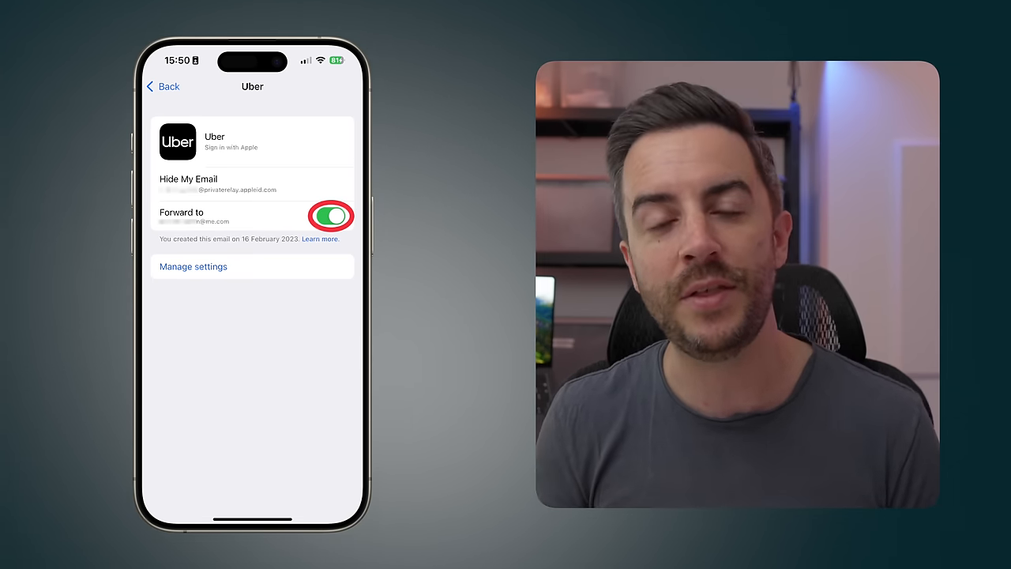
left_click(163, 85)
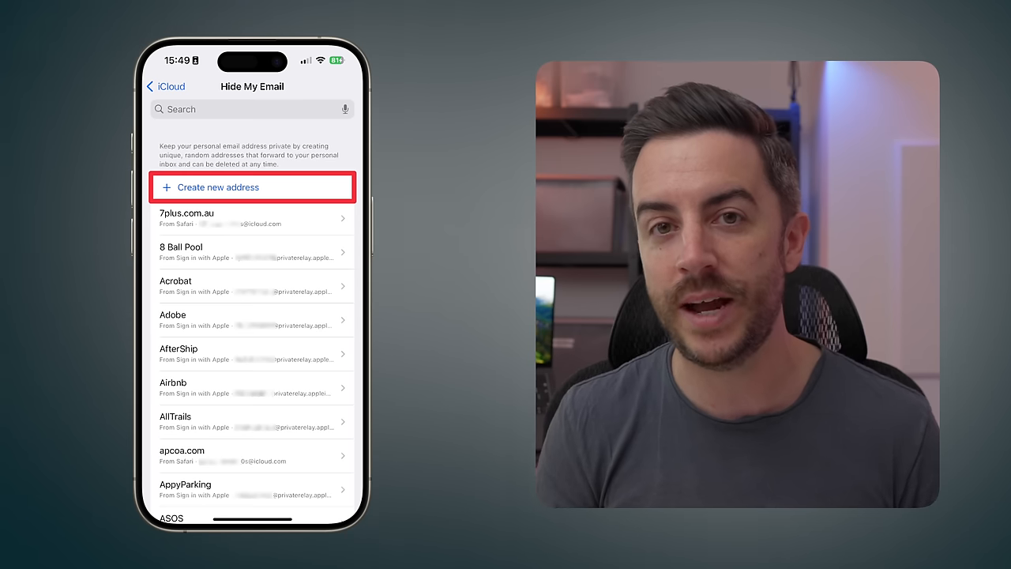
left_click(252, 186)
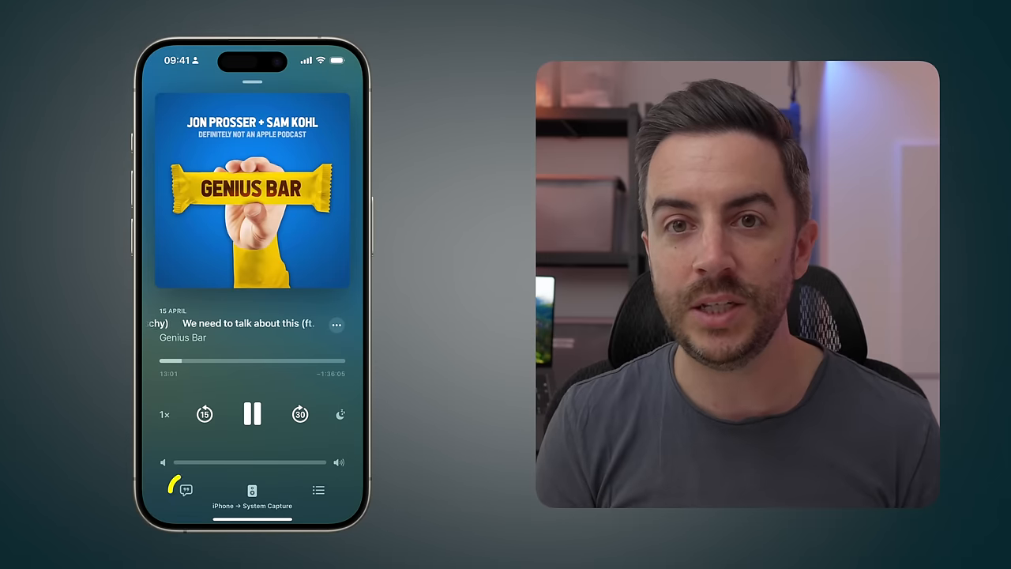
Search the Genius Bar episode transcript for 'dbrand', finding 21 matches
left_click(186, 490)
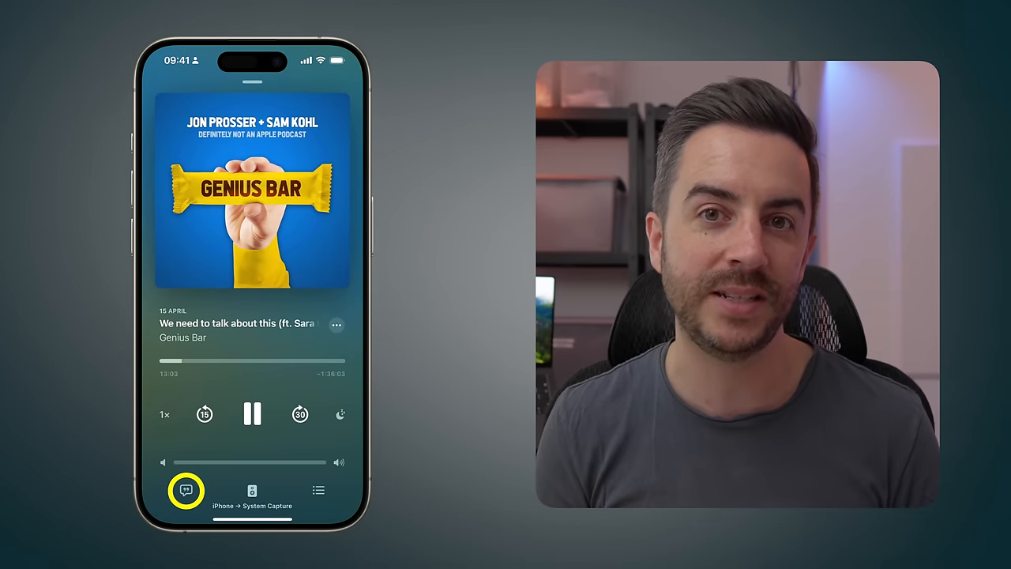
left_click(187, 489)
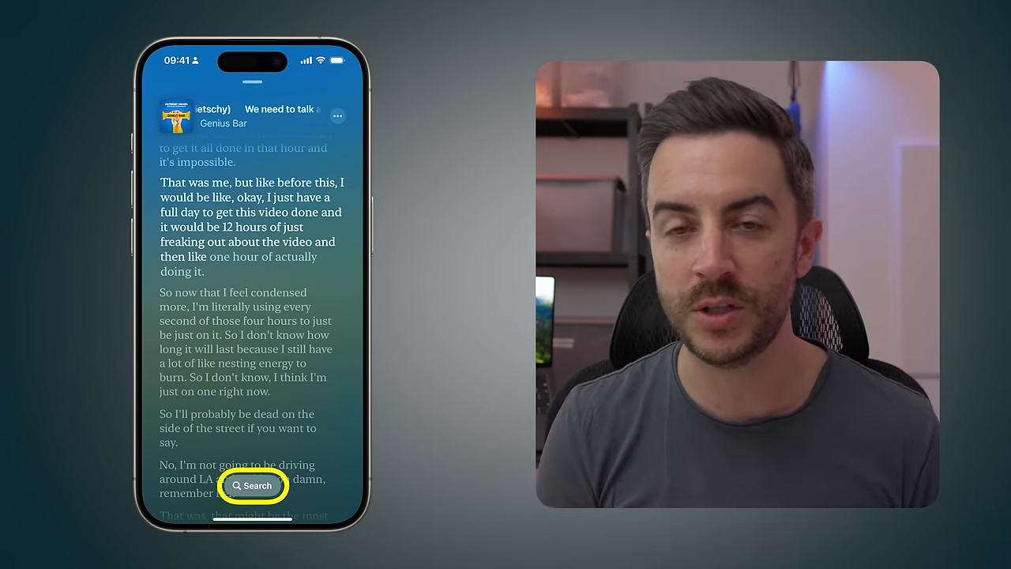
left_click(253, 484)
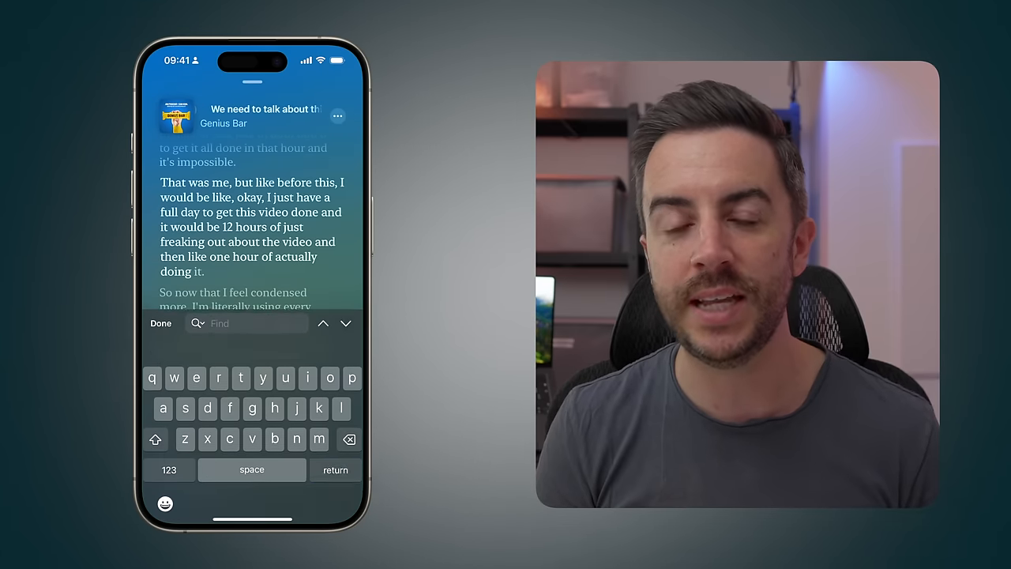
type("dbrand")
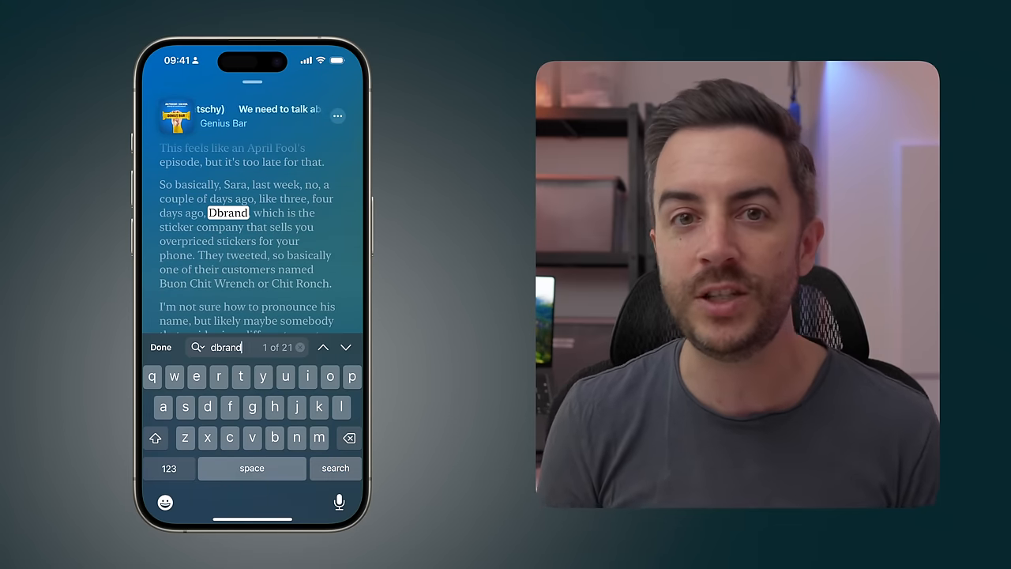
left_click(161, 347)
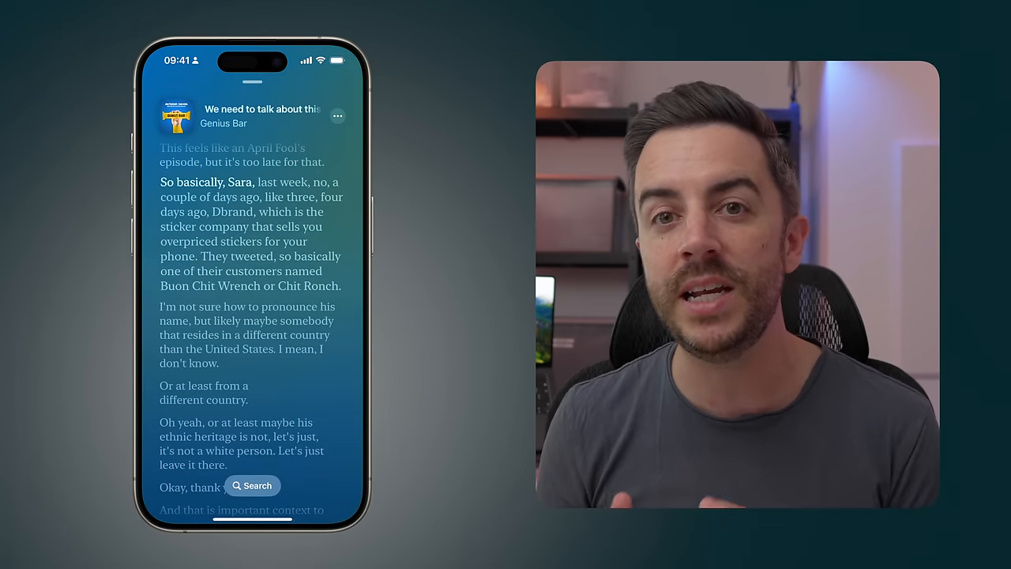